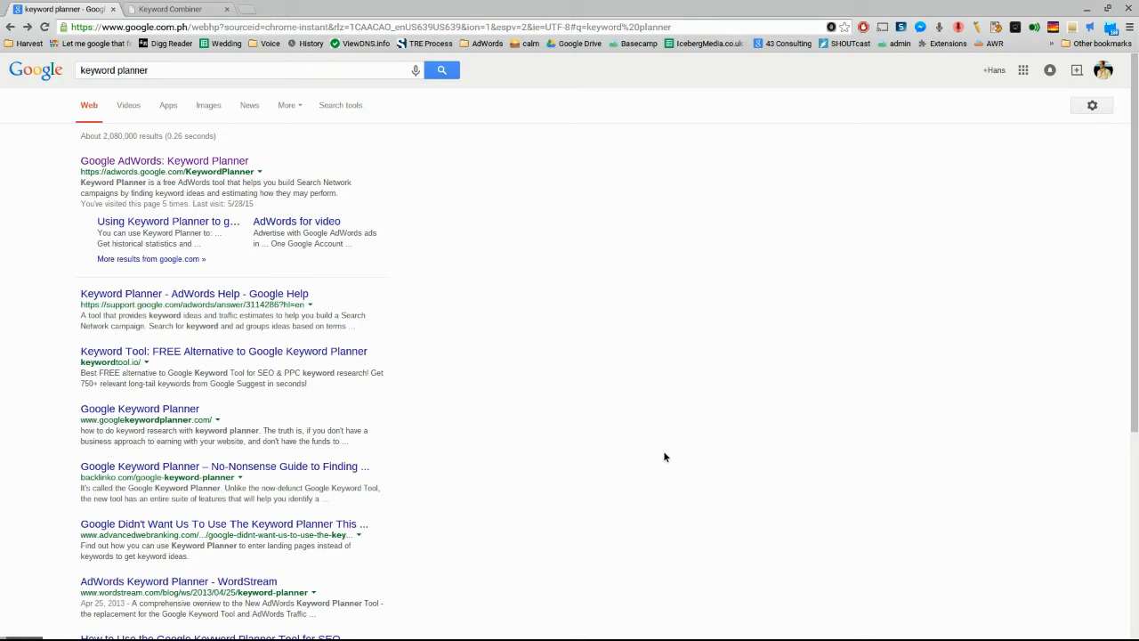
{"action": "mouse_move", "coordinate": [460, 214]}
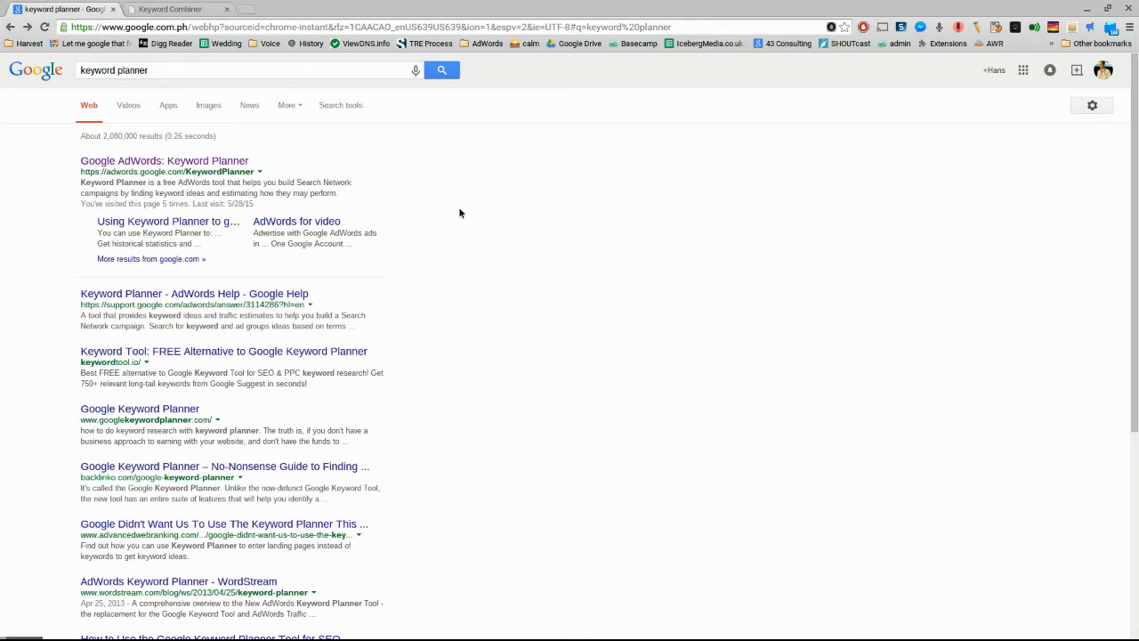
{"action": "mouse_move", "coordinate": [180, 89]}
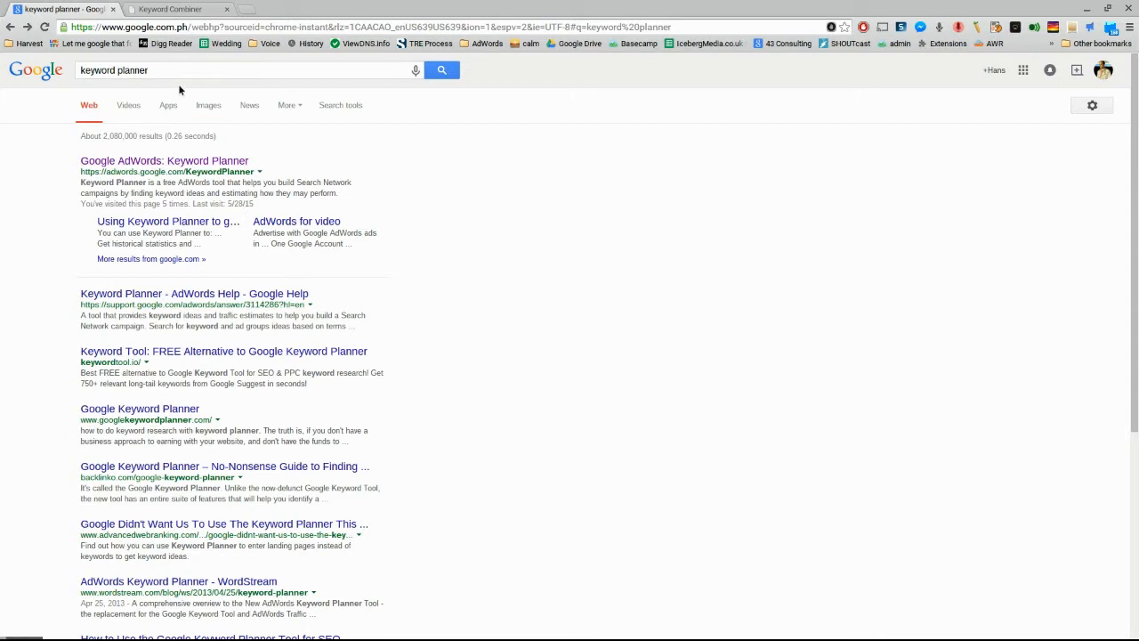
{"action": "mouse_move", "coordinate": [417, 71]}
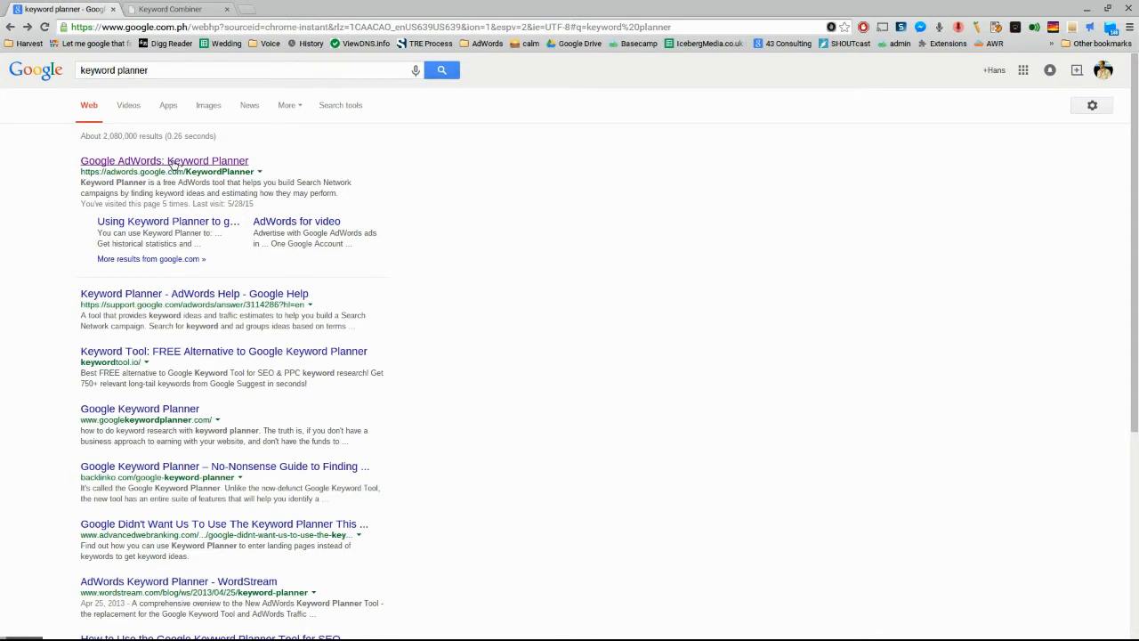
Step: Go to the Google AdWords Keyword Planner page from the search results
{"action": "left_click", "coordinate": [164, 161]}
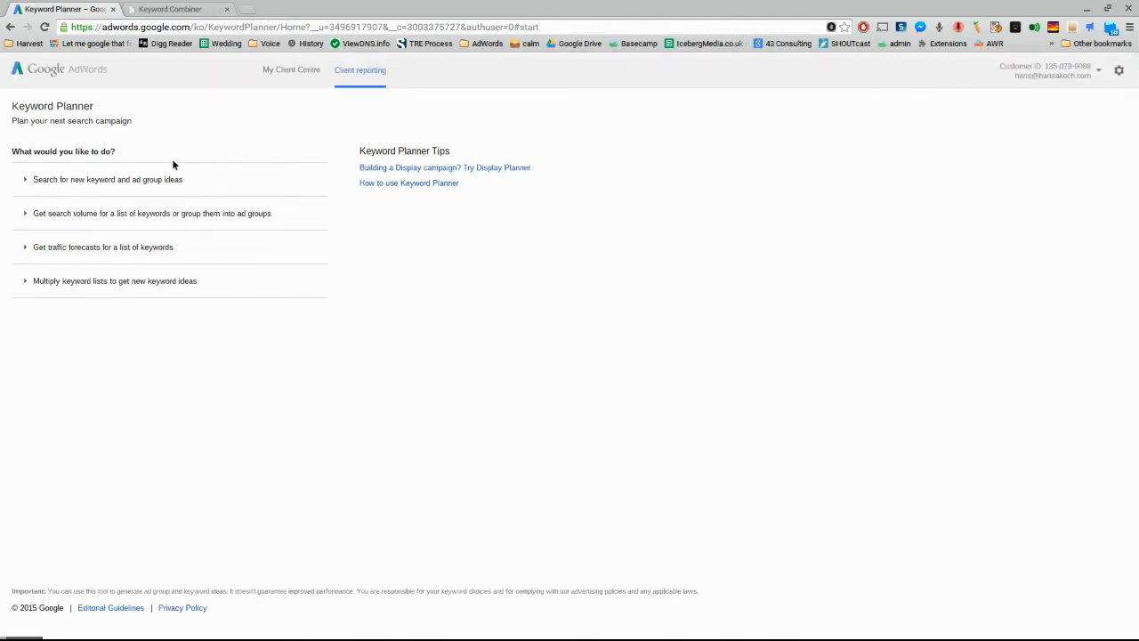
{"action": "mouse_move", "coordinate": [247, 281]}
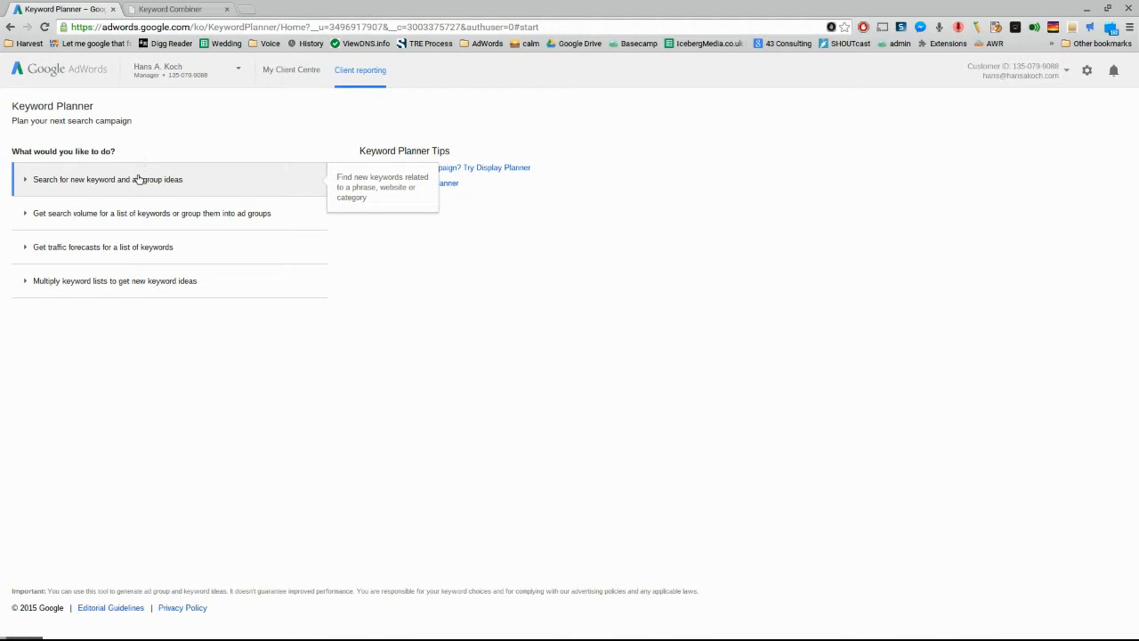
{"action": "mouse_move", "coordinate": [139, 214]}
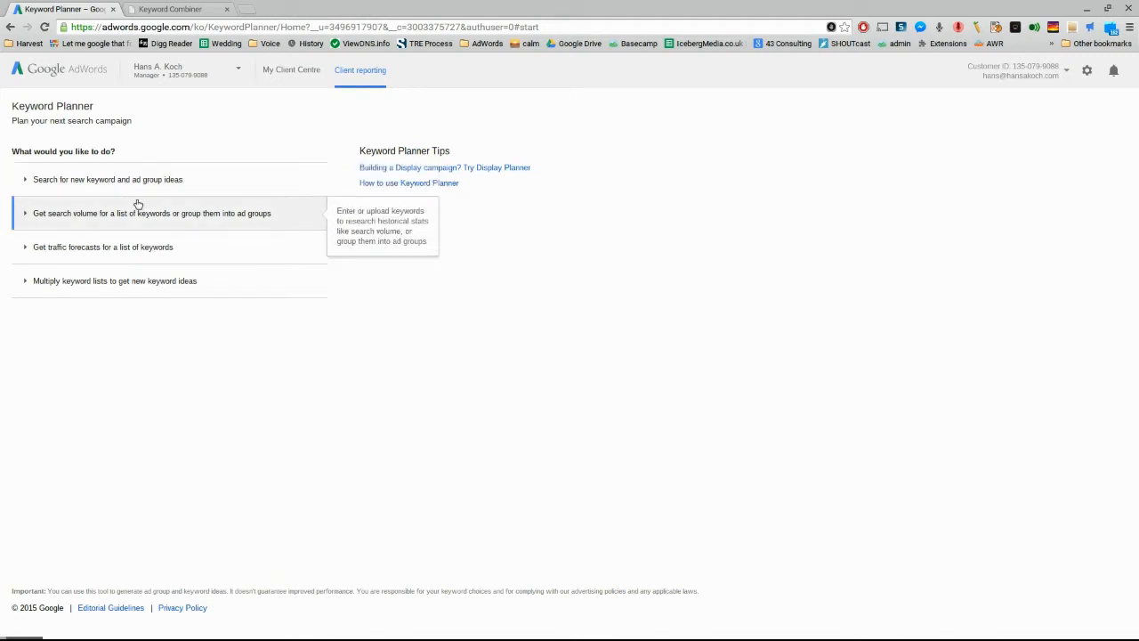
{"action": "mouse_move", "coordinate": [135, 219]}
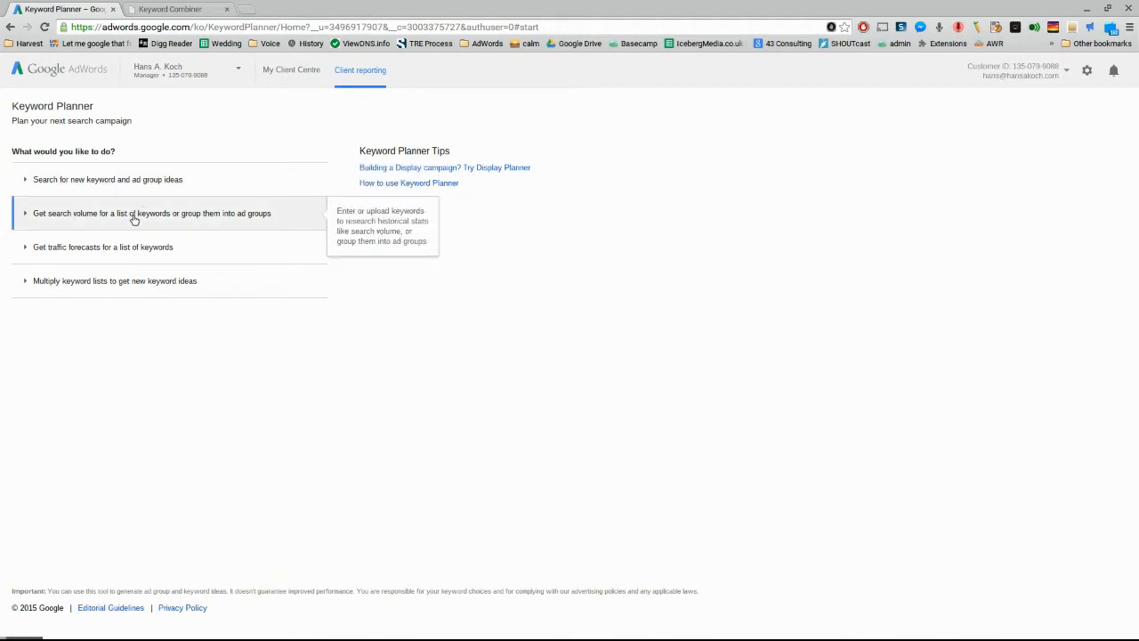
{"action": "mouse_move", "coordinate": [103, 246]}
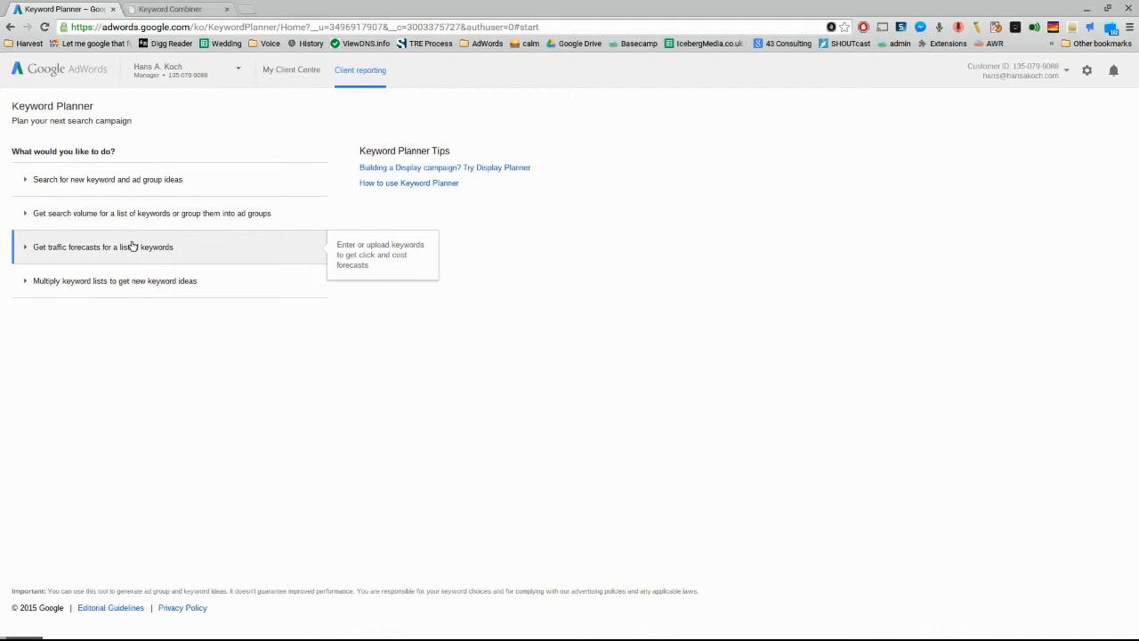
{"action": "mouse_move", "coordinate": [196, 242]}
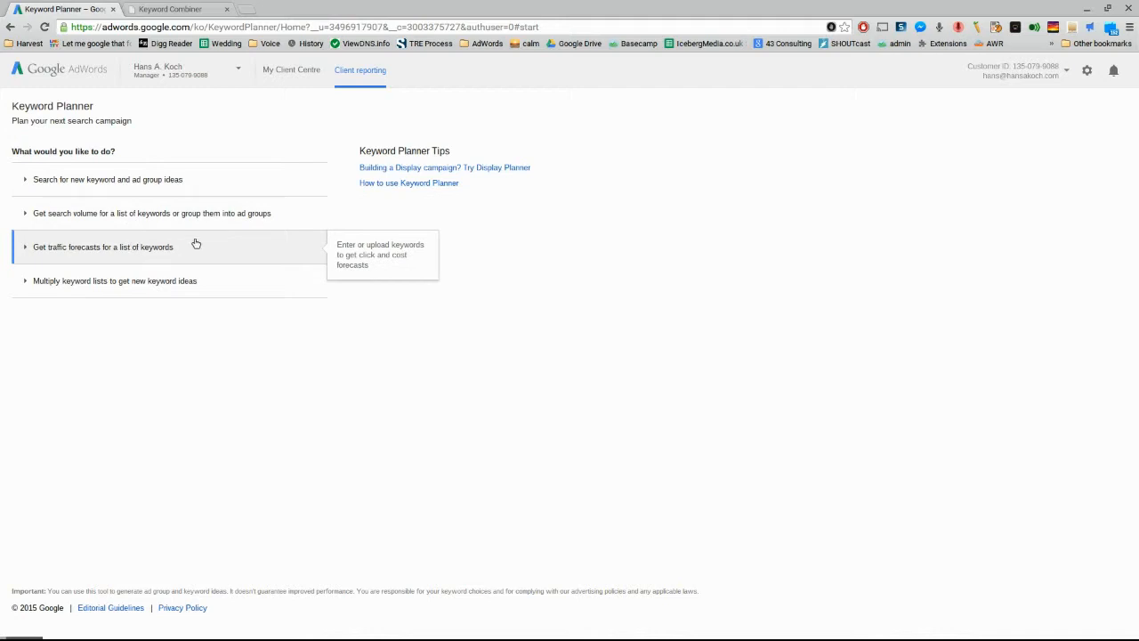
{"action": "mouse_move", "coordinate": [175, 281]}
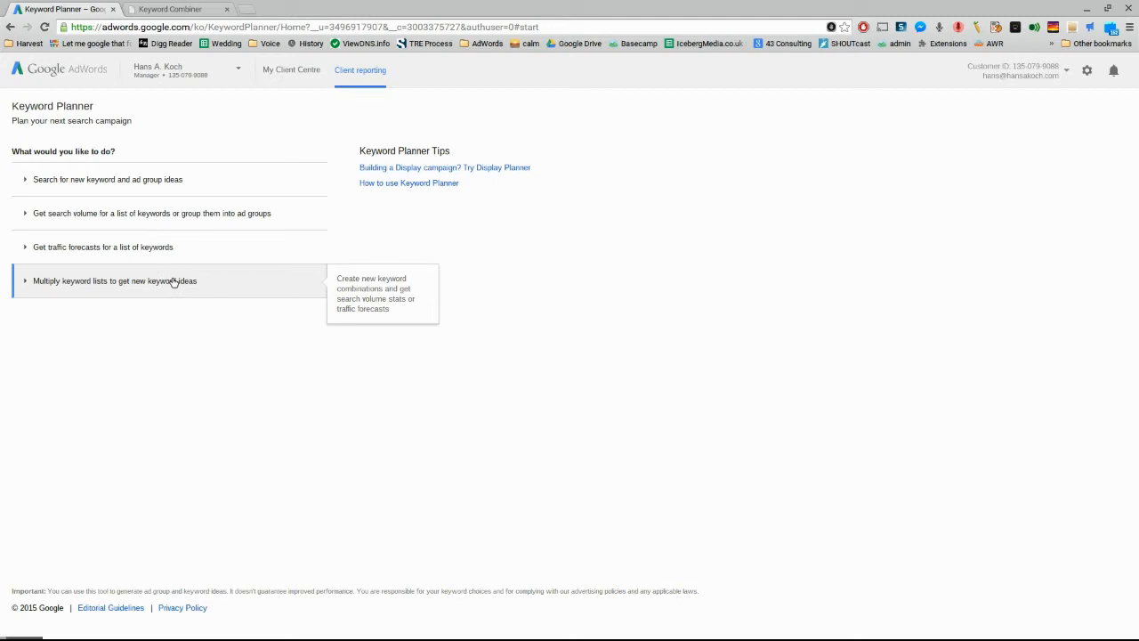
{"action": "mouse_move", "coordinate": [185, 257]}
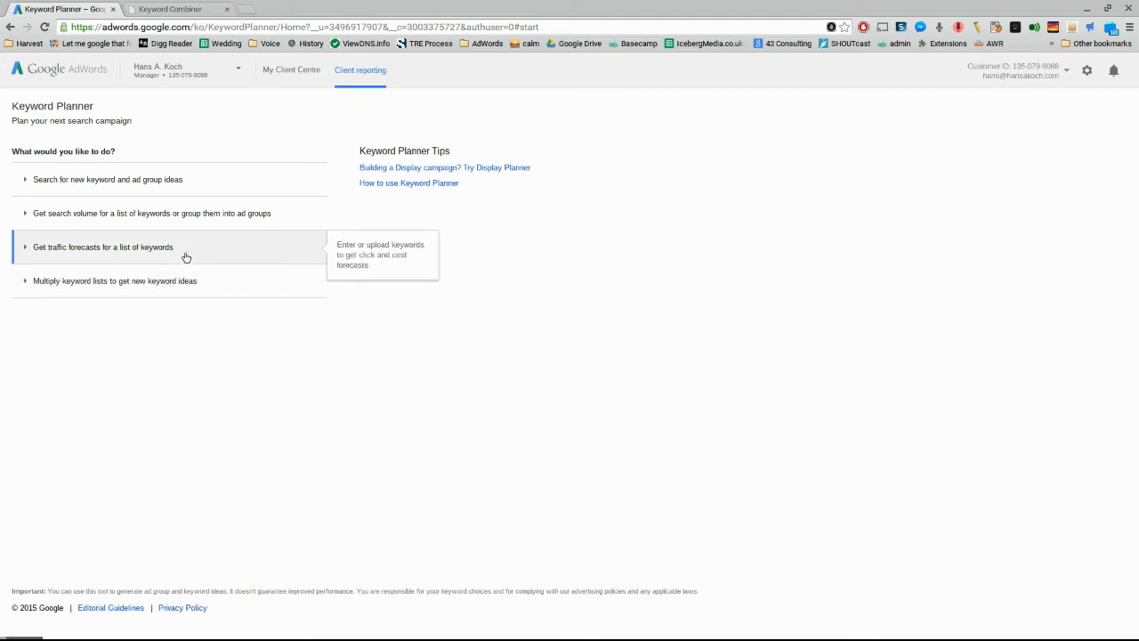
Step: Expand 'Get traffic forecasts for a list of keywords' to reveal its keyword entry and targeting fields
{"action": "left_click", "coordinate": [104, 245]}
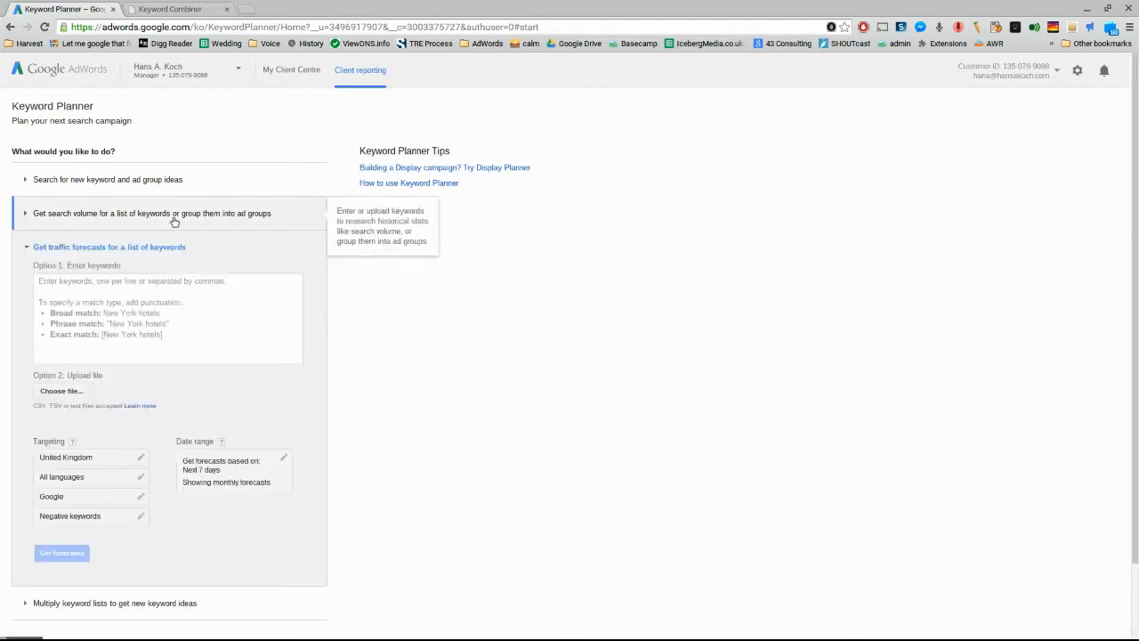
{"action": "left_click", "coordinate": [164, 213]}
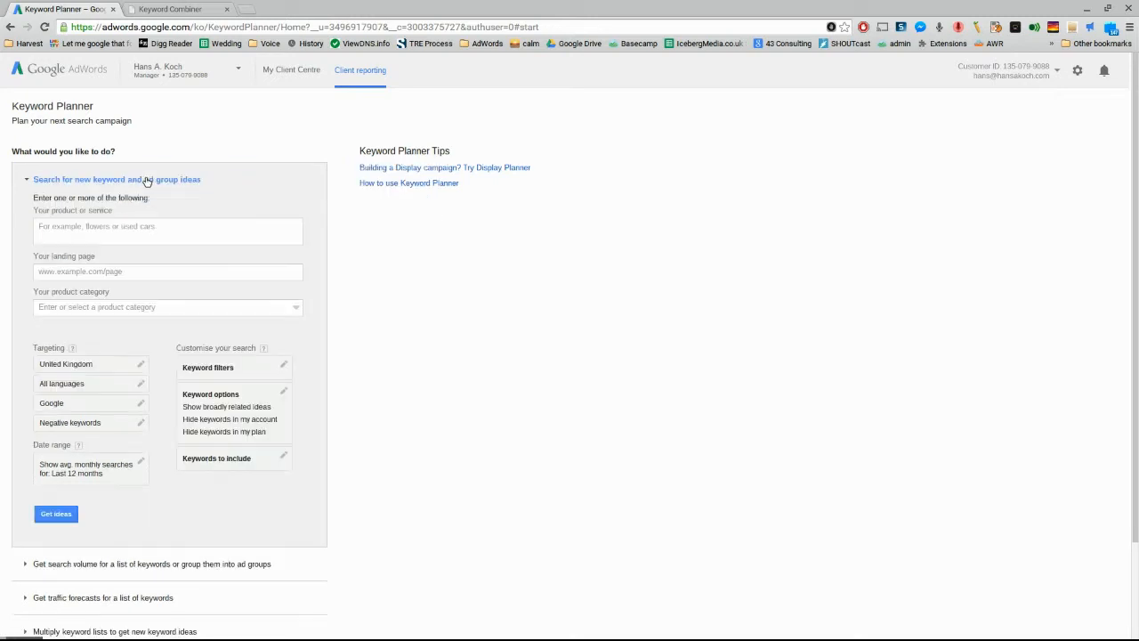
{"action": "mouse_move", "coordinate": [174, 465]}
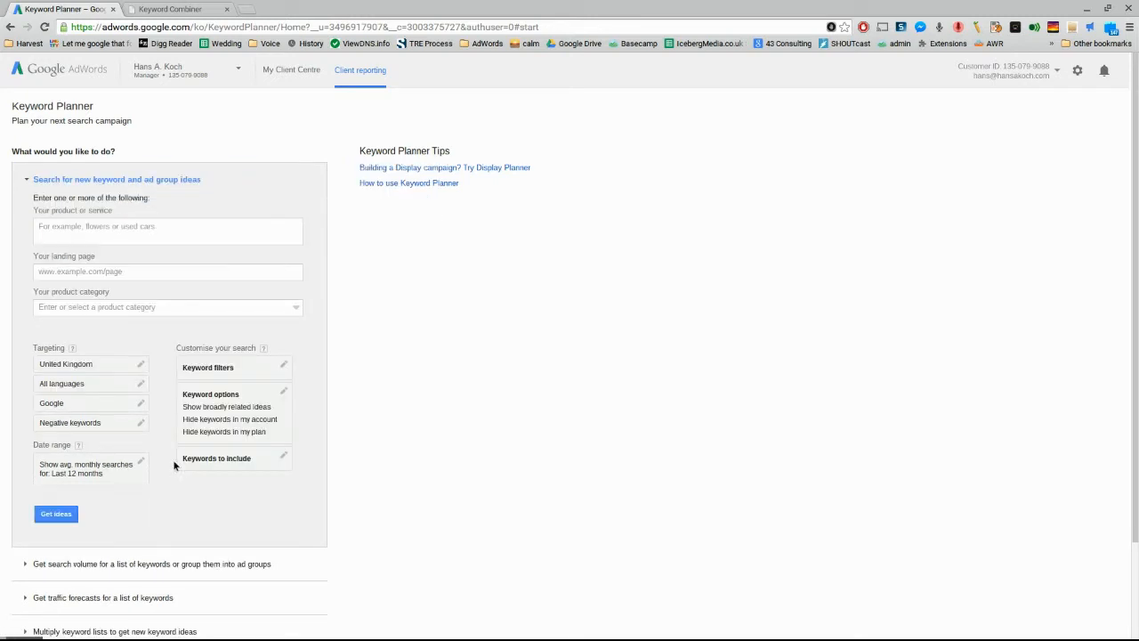
{"action": "scroll", "scroll_direction": "down", "scroll_amount": 3}
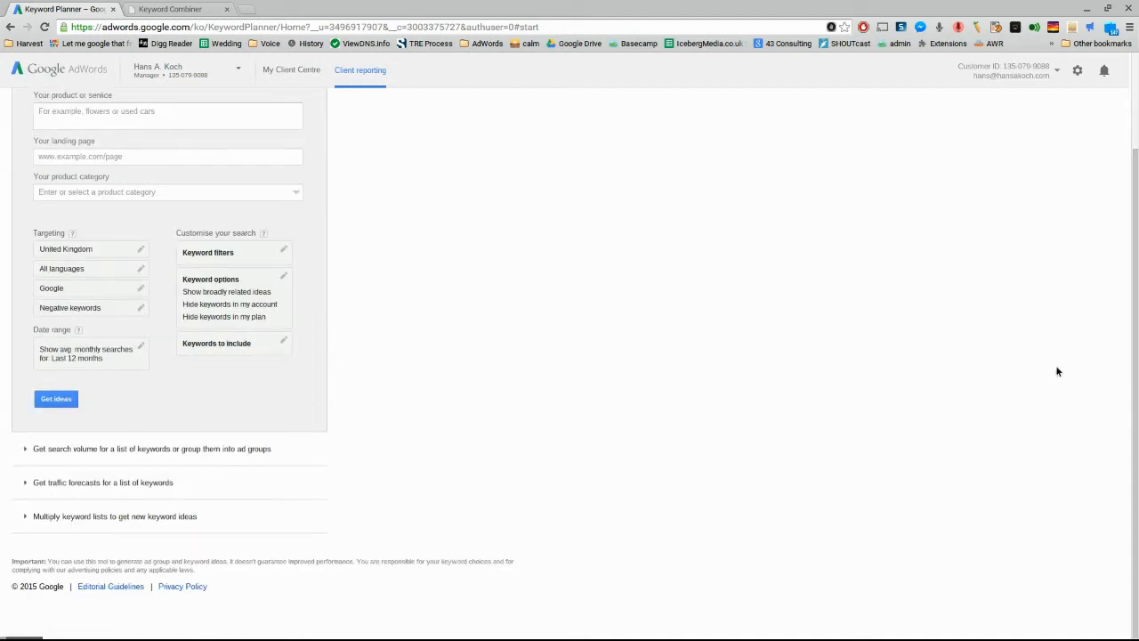
{"action": "mouse_move", "coordinate": [152, 448]}
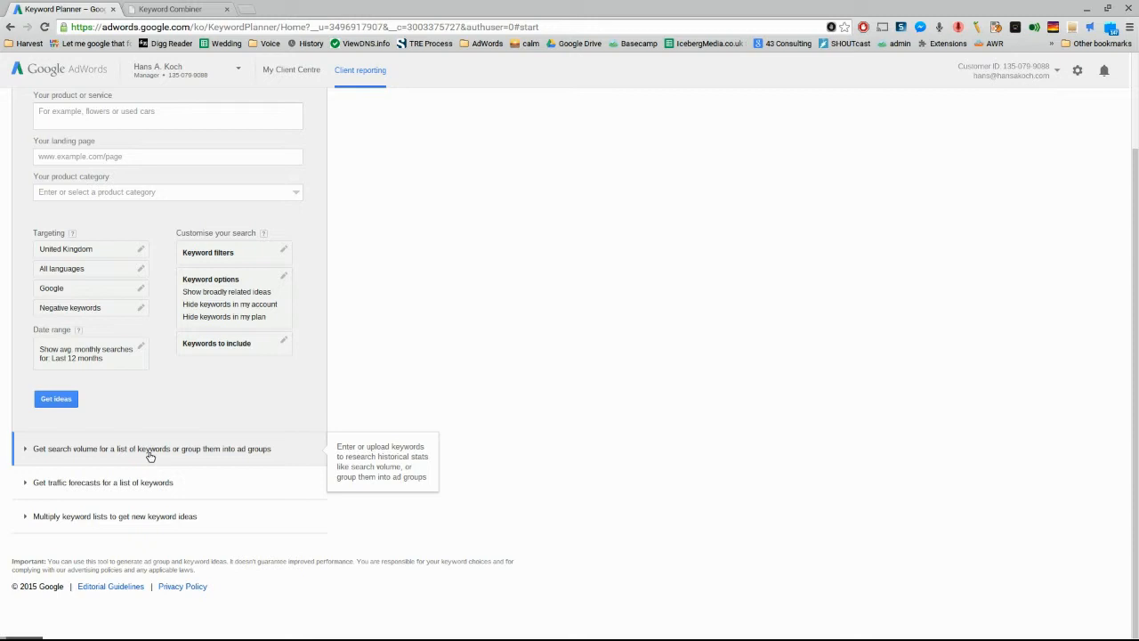
{"action": "mouse_move", "coordinate": [192, 493]}
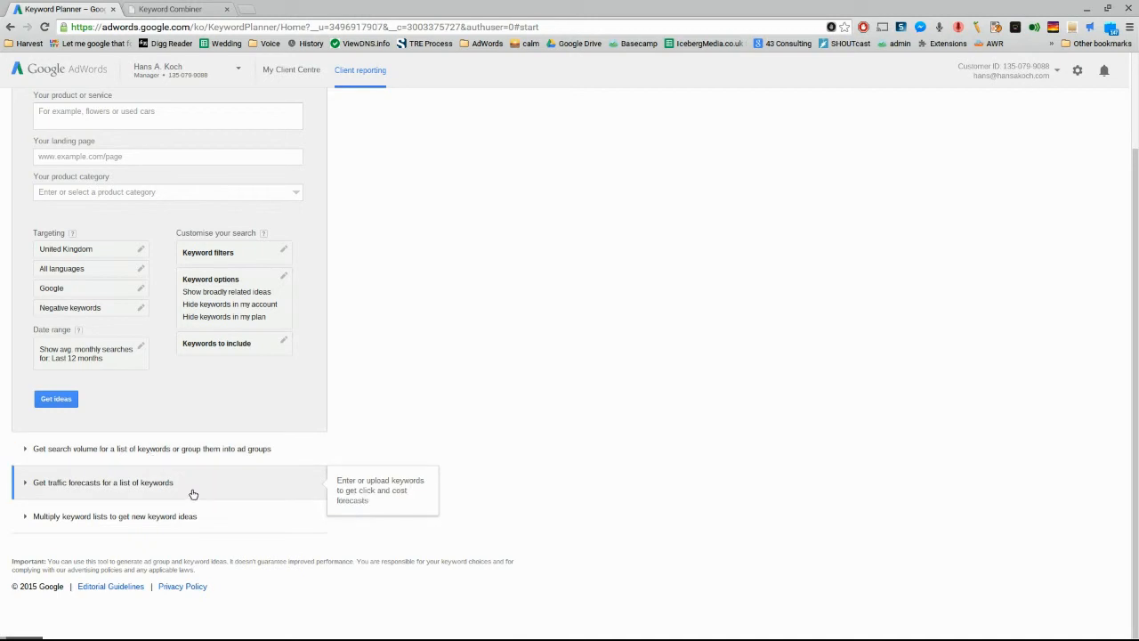
{"action": "left_click", "coordinate": [103, 482]}
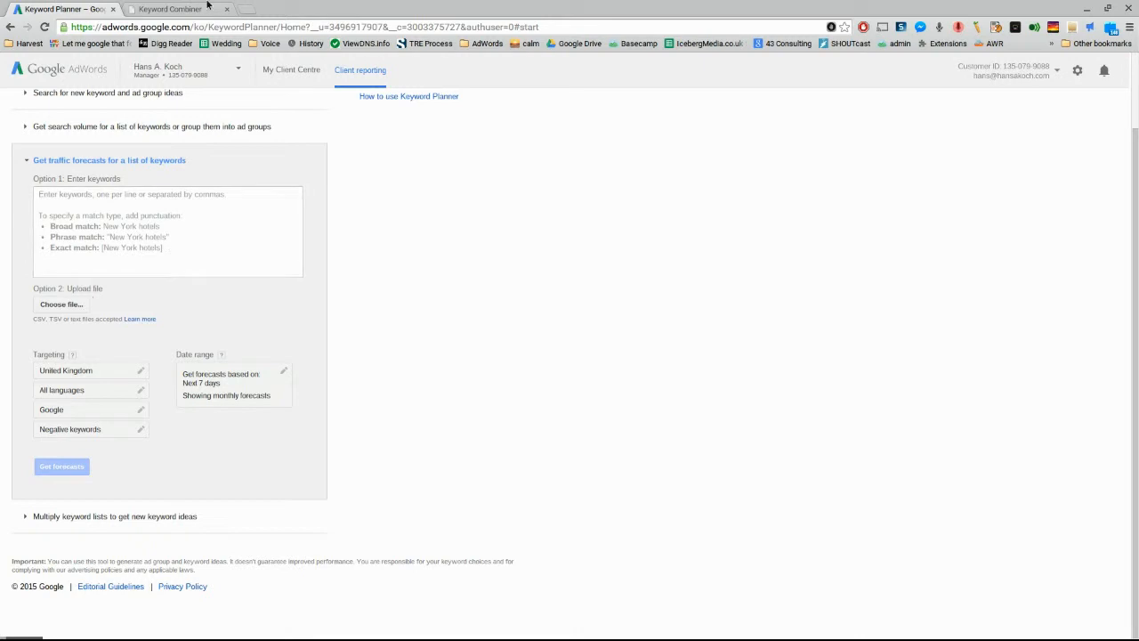
Step: Switch over to the Keyword Mixer page holding the roofing service and town columns
{"action": "left_click", "coordinate": [170, 9]}
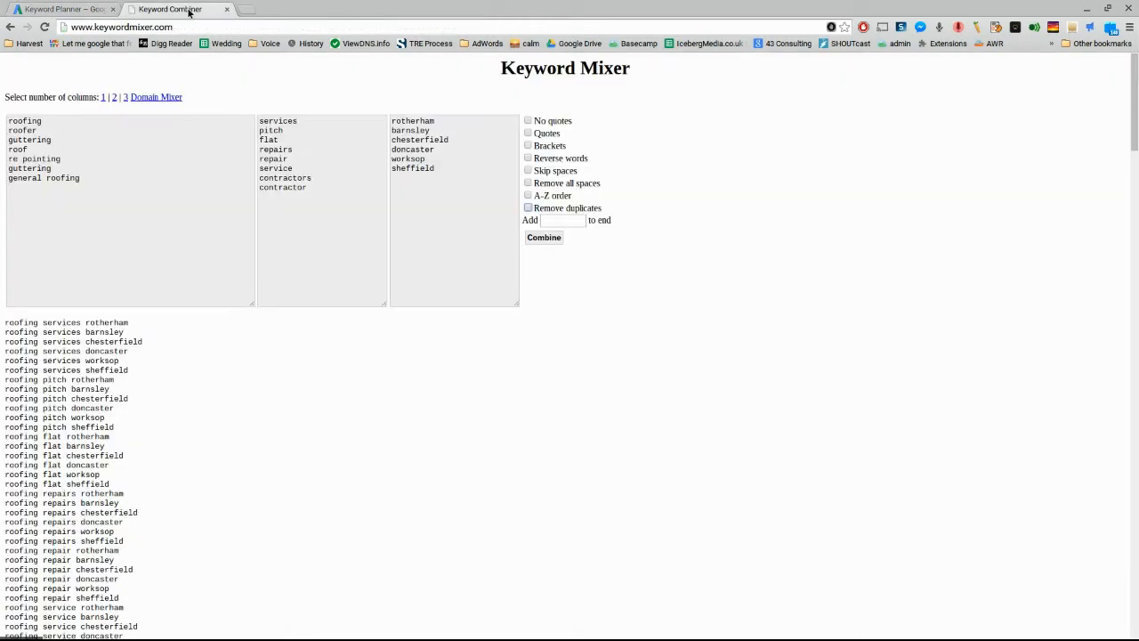
{"action": "left_click", "coordinate": [62, 9]}
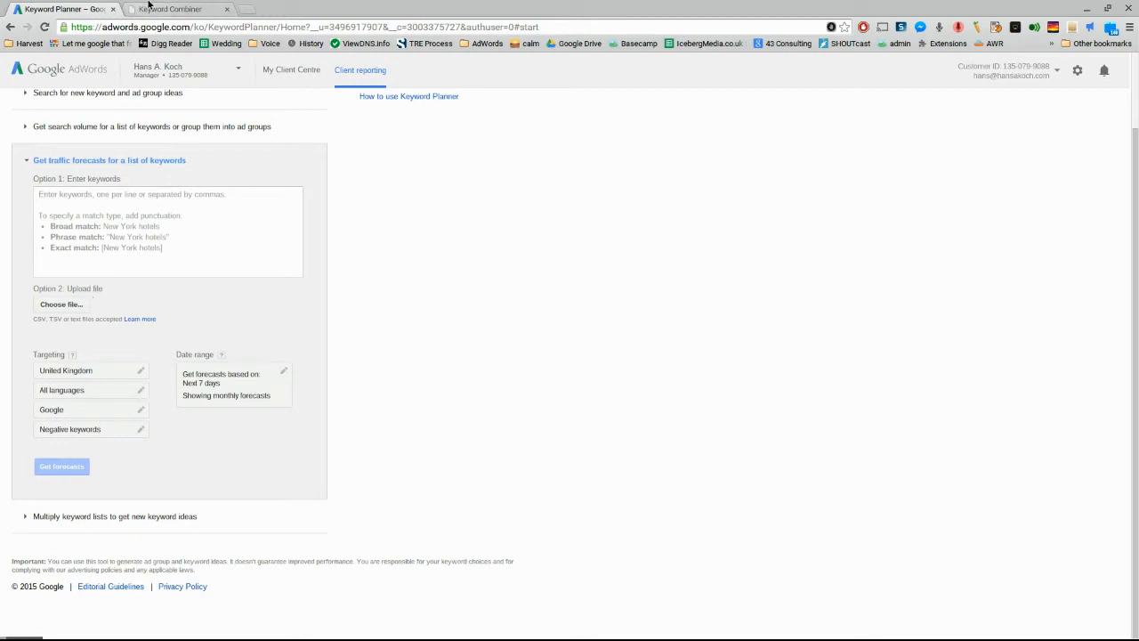
{"action": "left_click", "coordinate": [169, 9]}
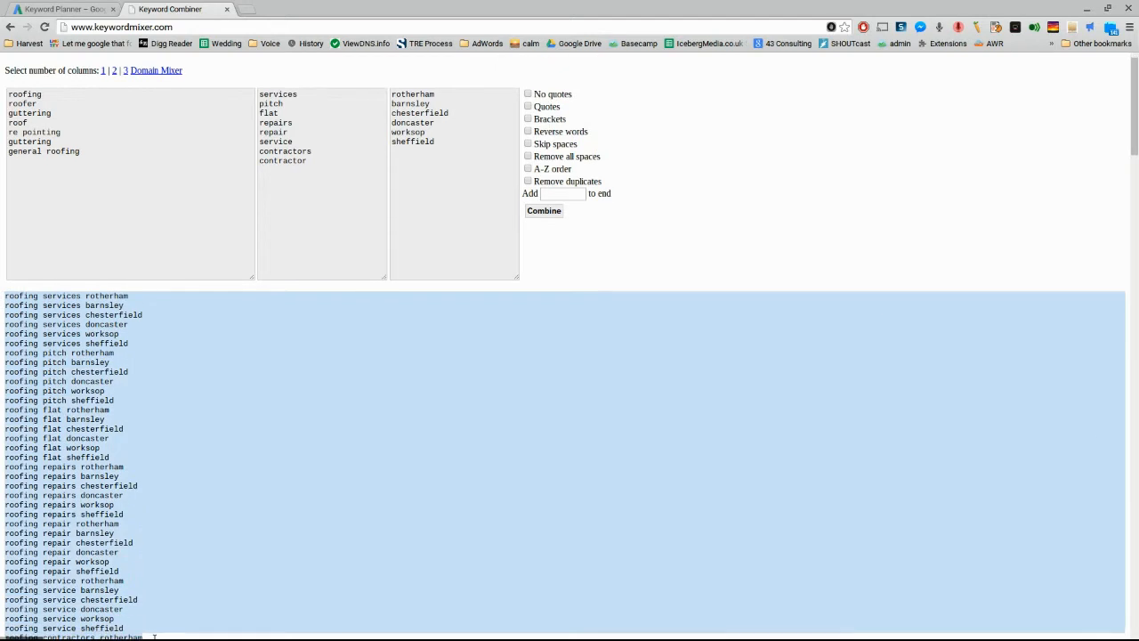
Step: Scroll through the generated combinations of roofing, guttering and re pointing terms with town names
{"action": "scroll", "scroll_direction": "down", "scroll_amount": 3}
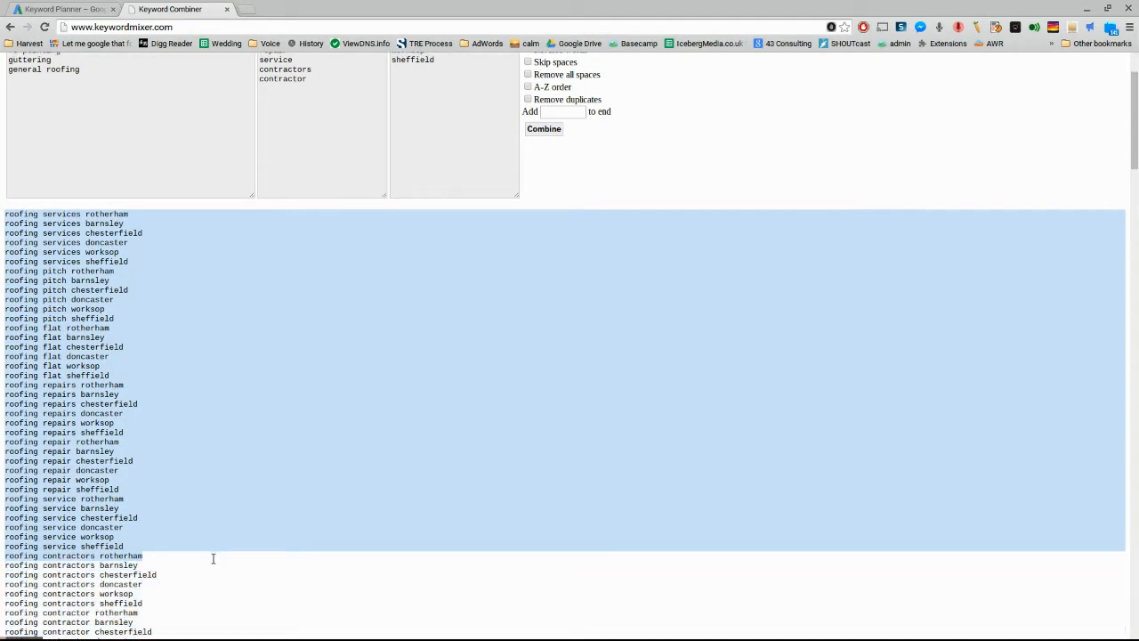
{"action": "scroll", "scroll_direction": "down", "scroll_amount": 3}
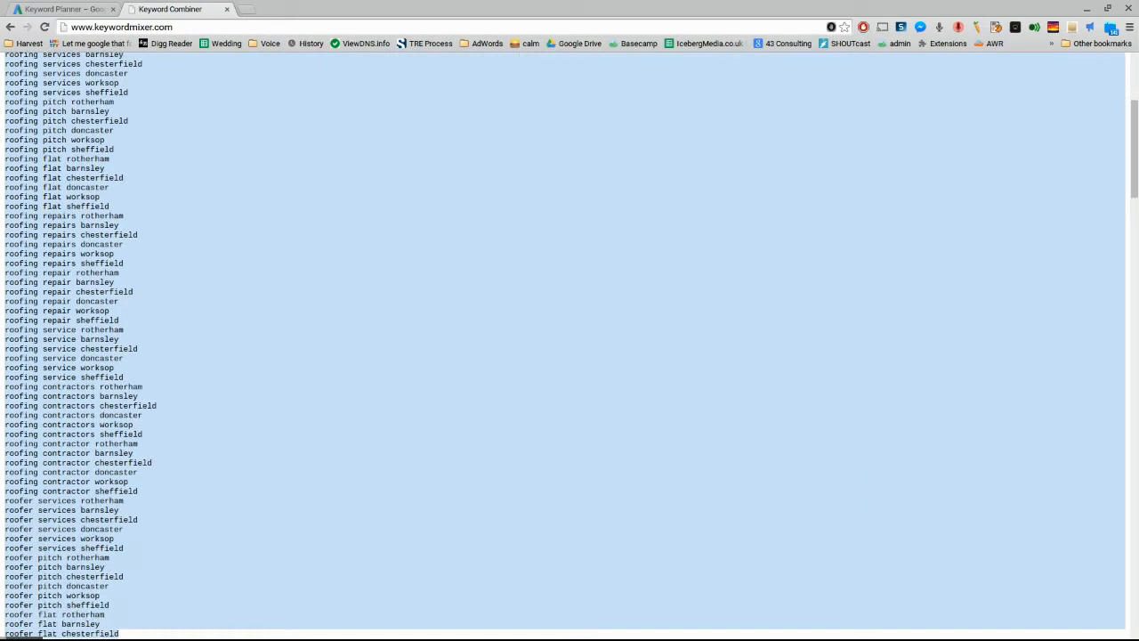
{"action": "scroll", "scroll_direction": "down", "scroll_amount": 3}
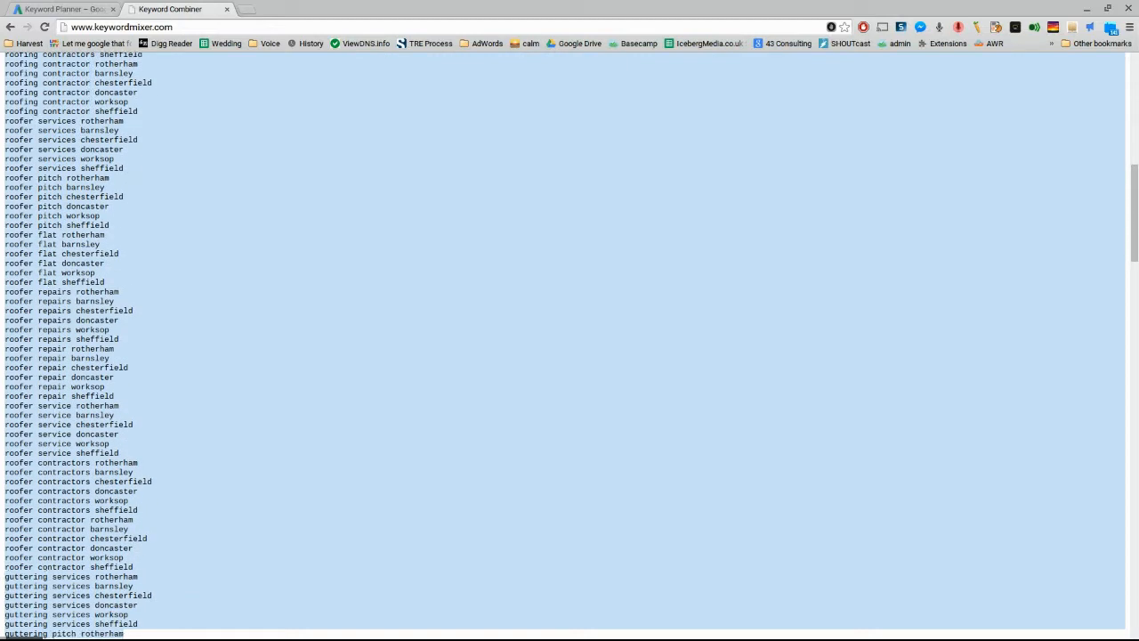
{"action": "scroll", "scroll_direction": "down", "scroll_amount": 3}
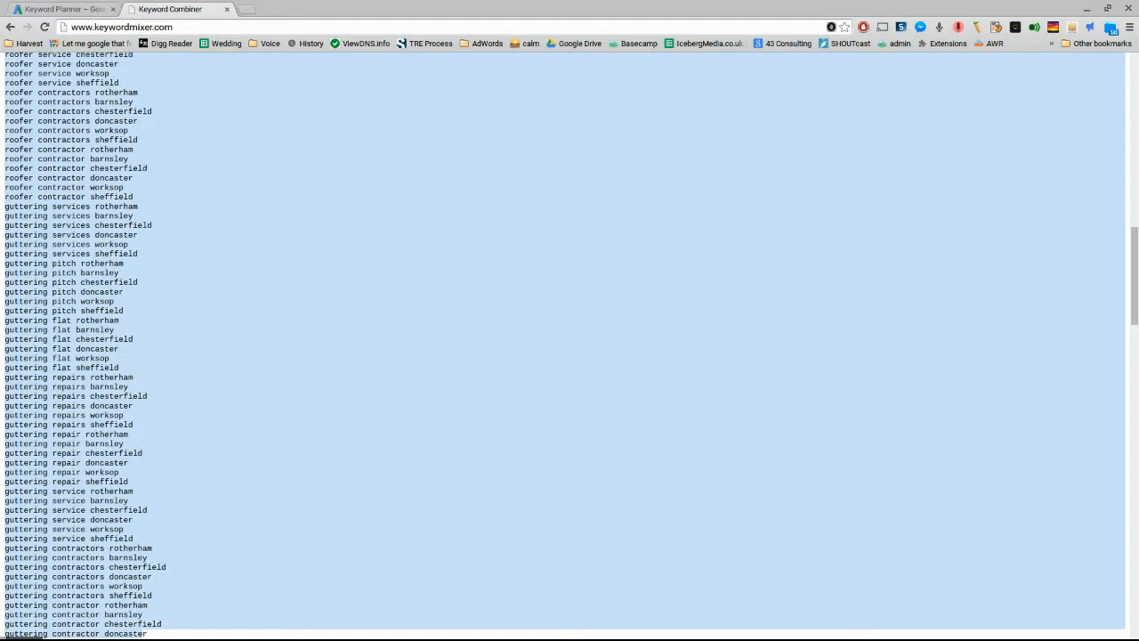
{"action": "scroll", "scroll_direction": "down", "scroll_amount": 3}
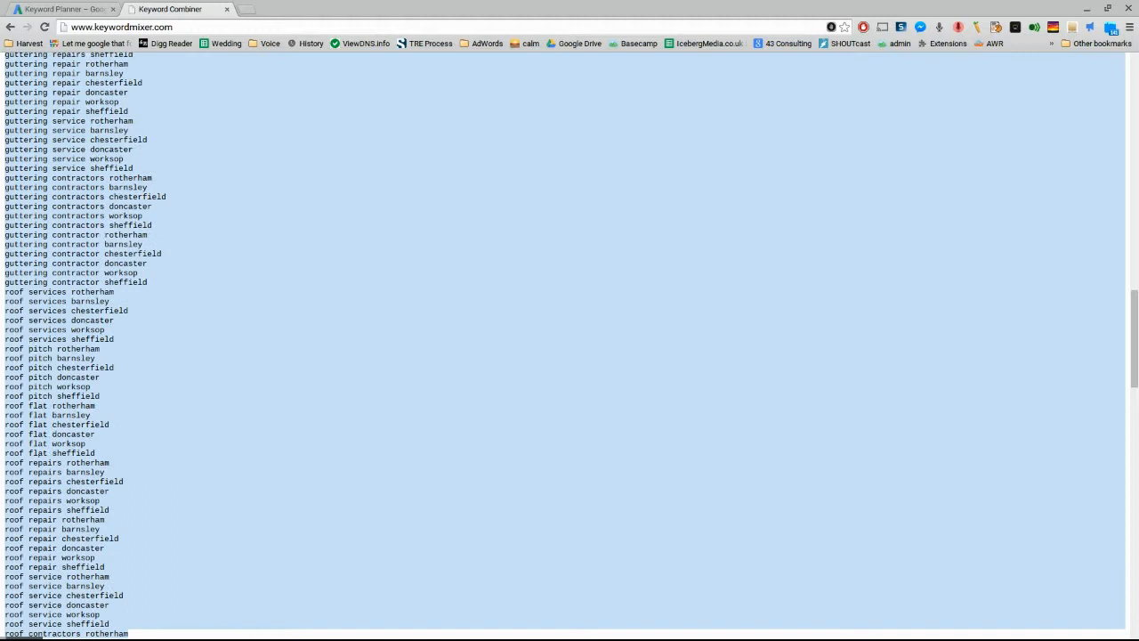
{"action": "scroll", "scroll_direction": "down", "scroll_amount": 3}
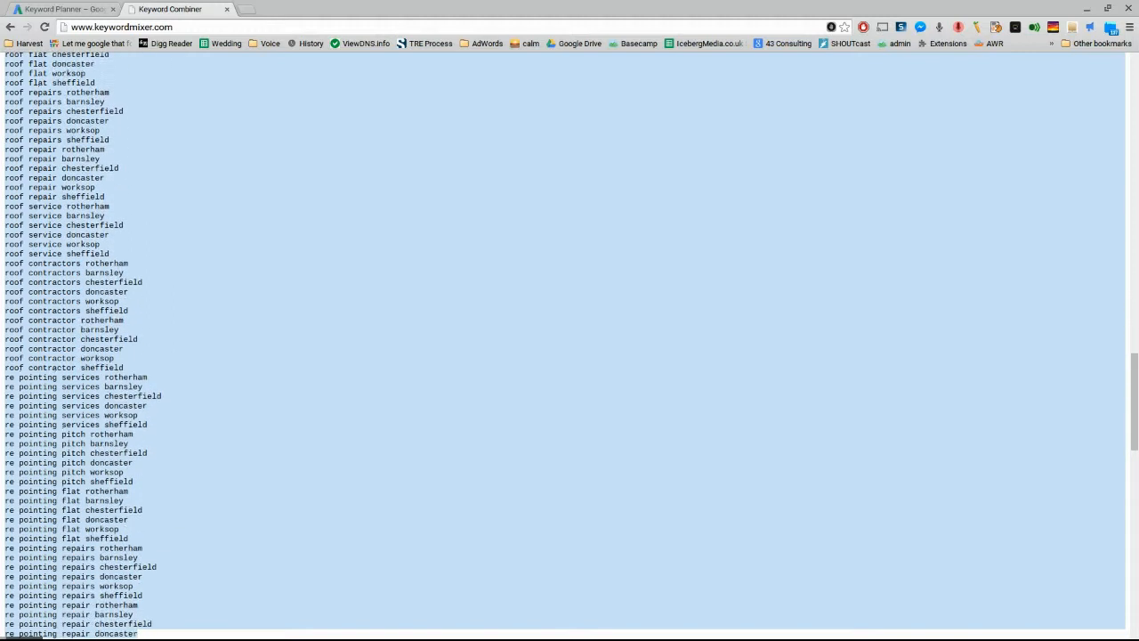
{"action": "scroll", "scroll_direction": "down", "scroll_amount": 3}
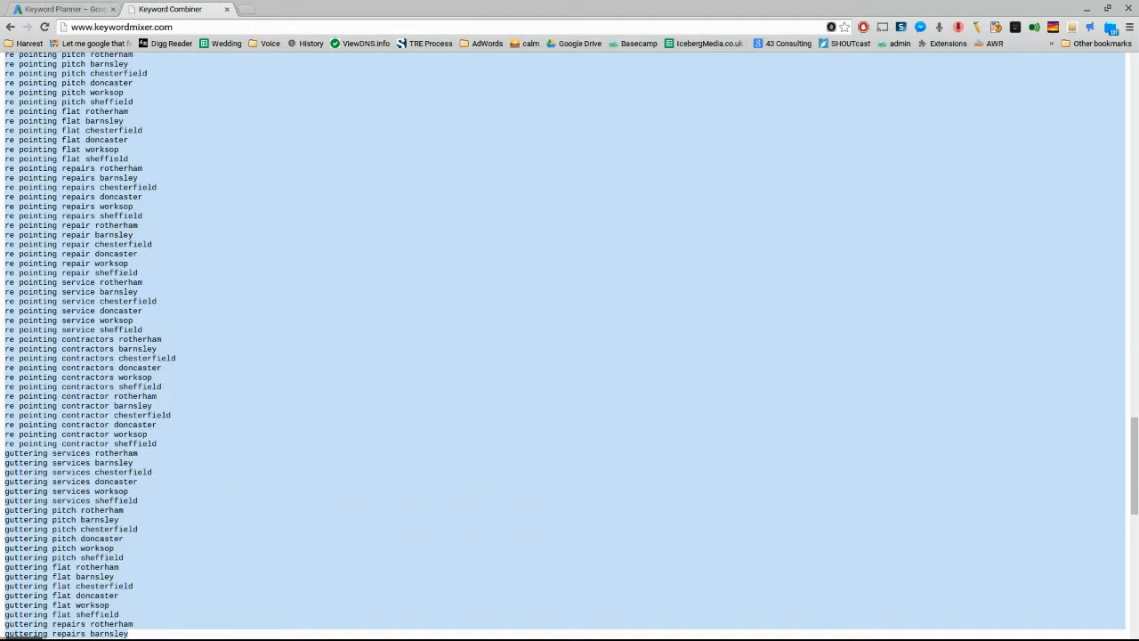
{"action": "scroll", "scroll_direction": "down", "scroll_amount": 3}
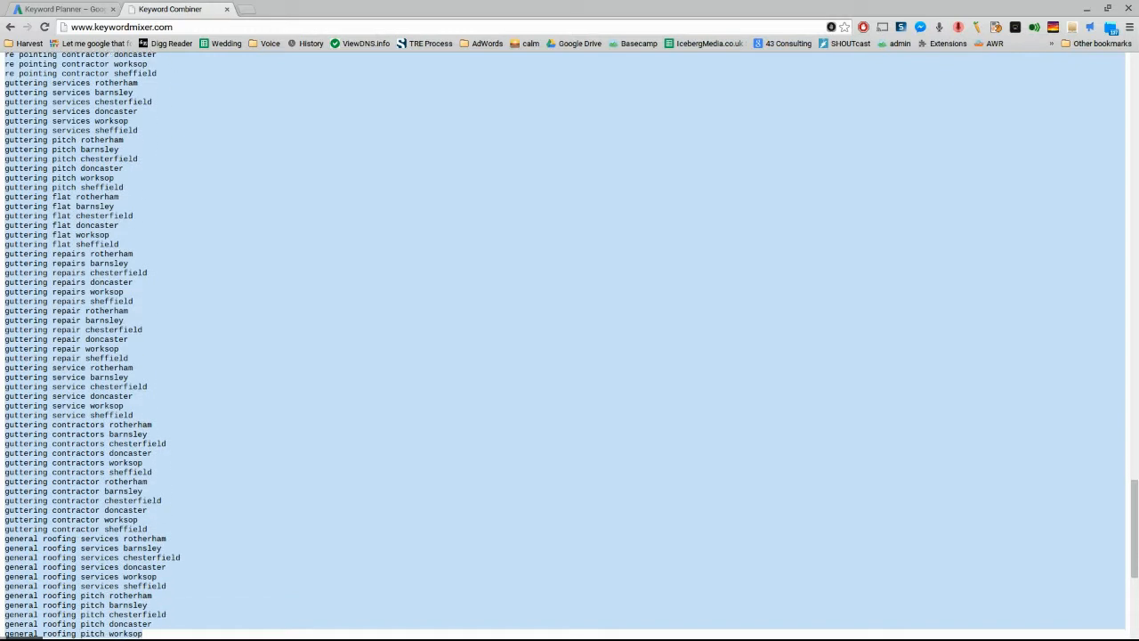
{"action": "scroll", "scroll_direction": "down", "scroll_amount": 3}
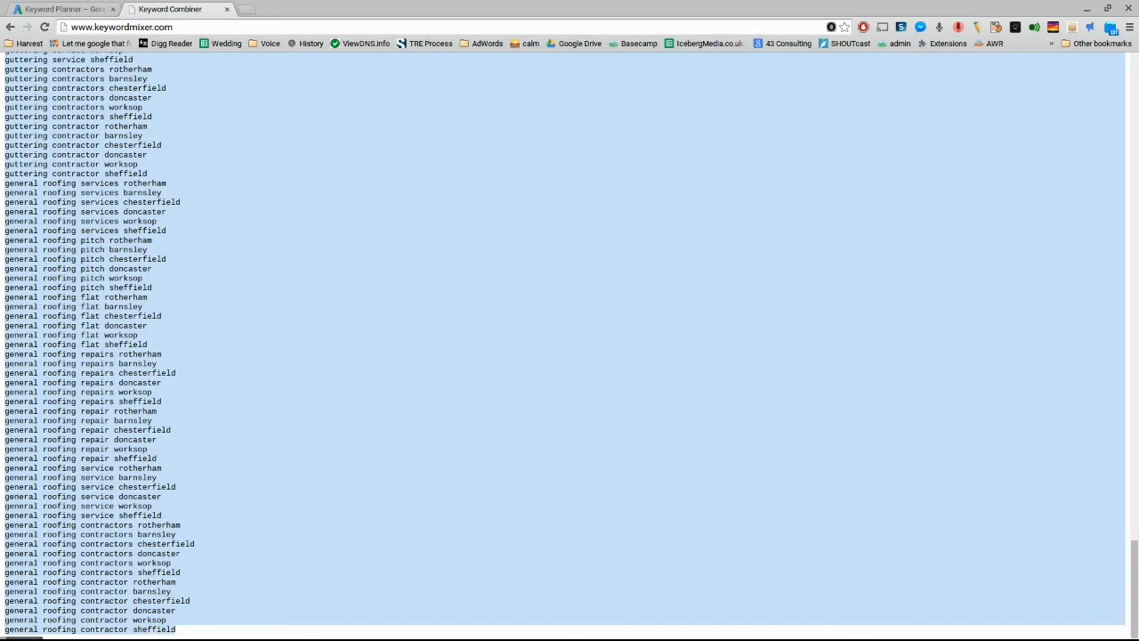
Step: Search Google for 'mikes keyword' in a new tab to find Mike's Marketing Tools Keyword Tool
{"action": "left_click", "coordinate": [62, 9]}
{"action": "type", "text": "keyw"}
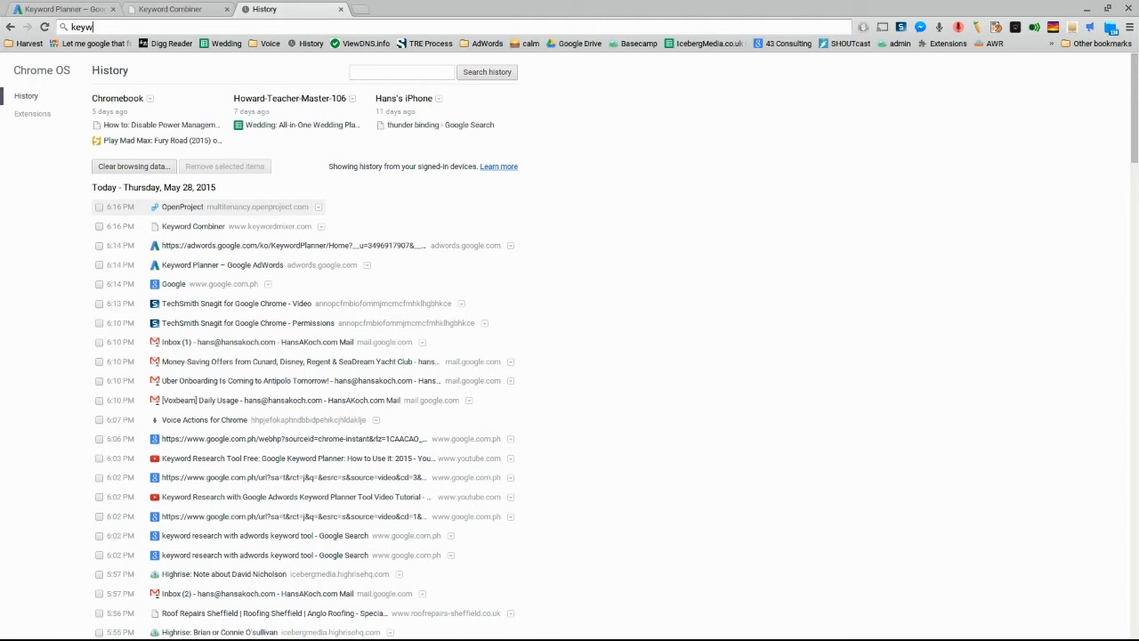
{"action": "type", "text": "mikes keyword"}
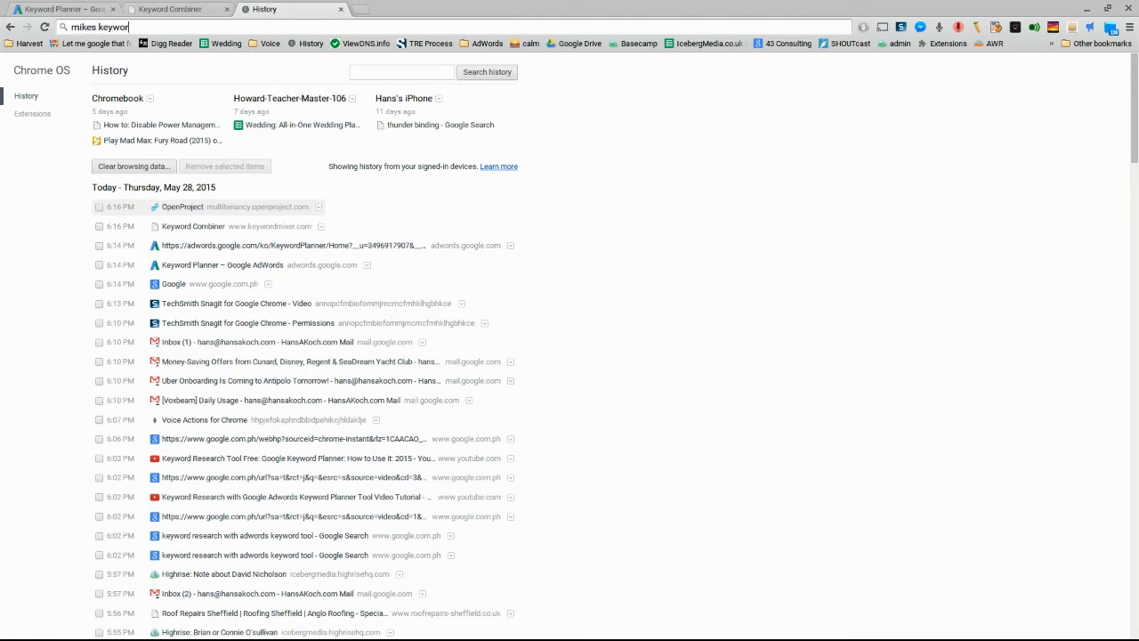
{"action": "key", "text": "Return"}
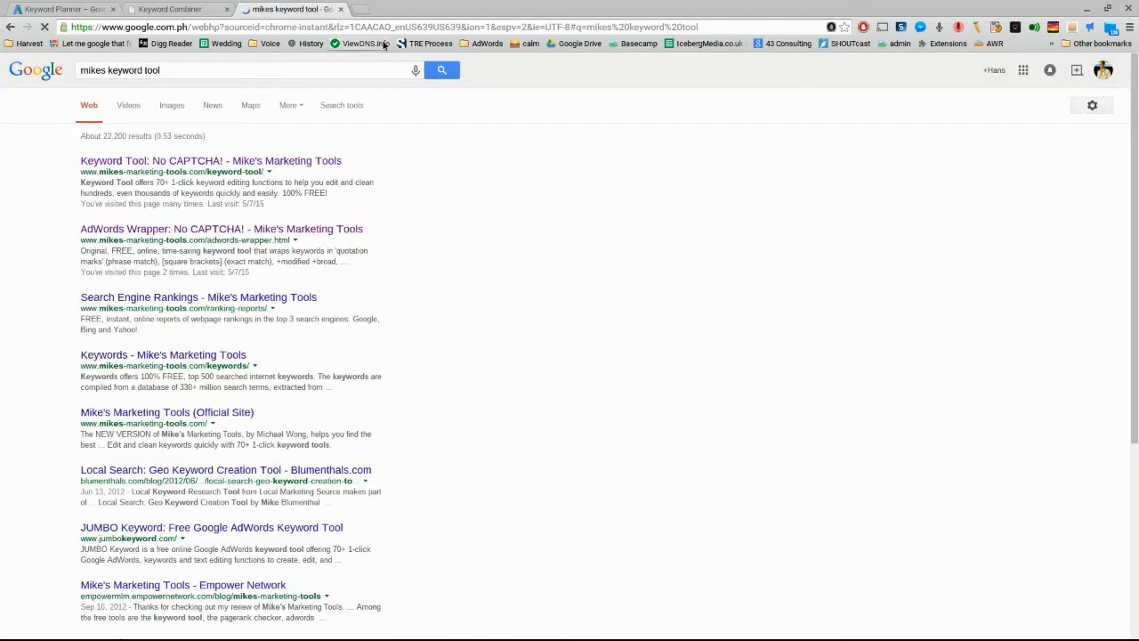
{"action": "mouse_move", "coordinate": [240, 217]}
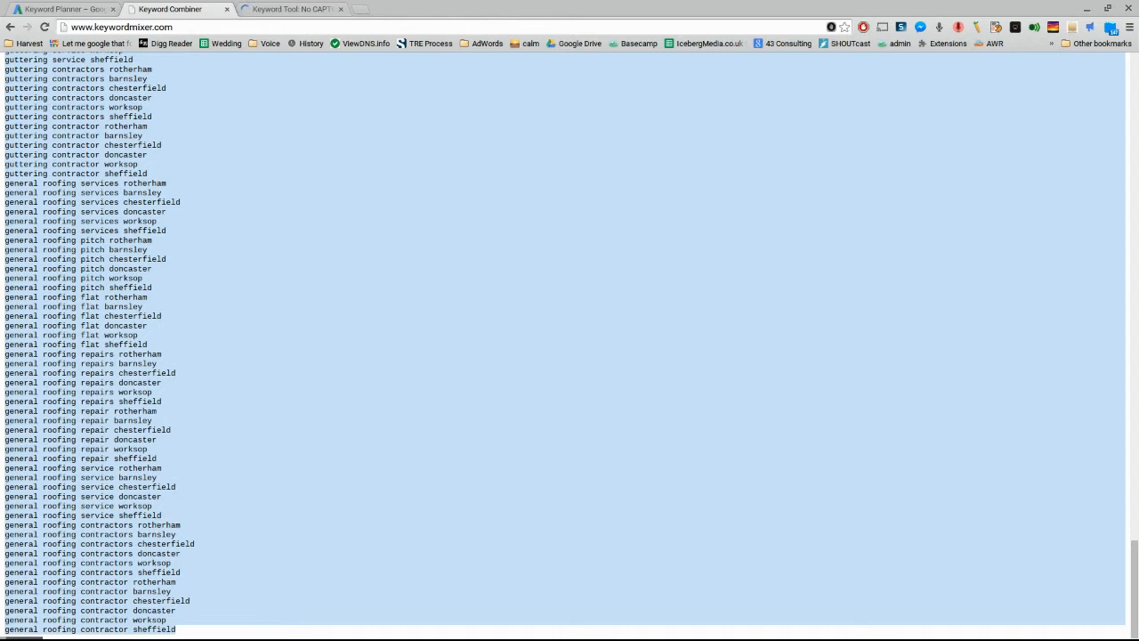
Step: Convert the roofing list to [Exact] match in the Keyword Tool's AdWords options and return to Keyword Planner
{"action": "left_click", "coordinate": [288, 9]}
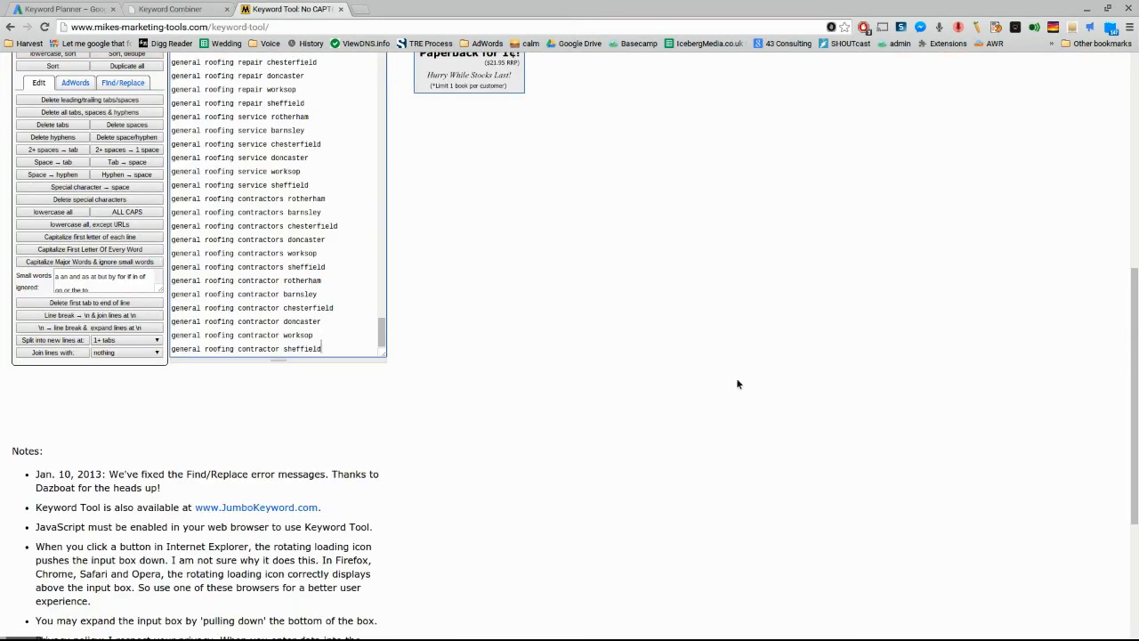
{"action": "left_click", "coordinate": [75, 82]}
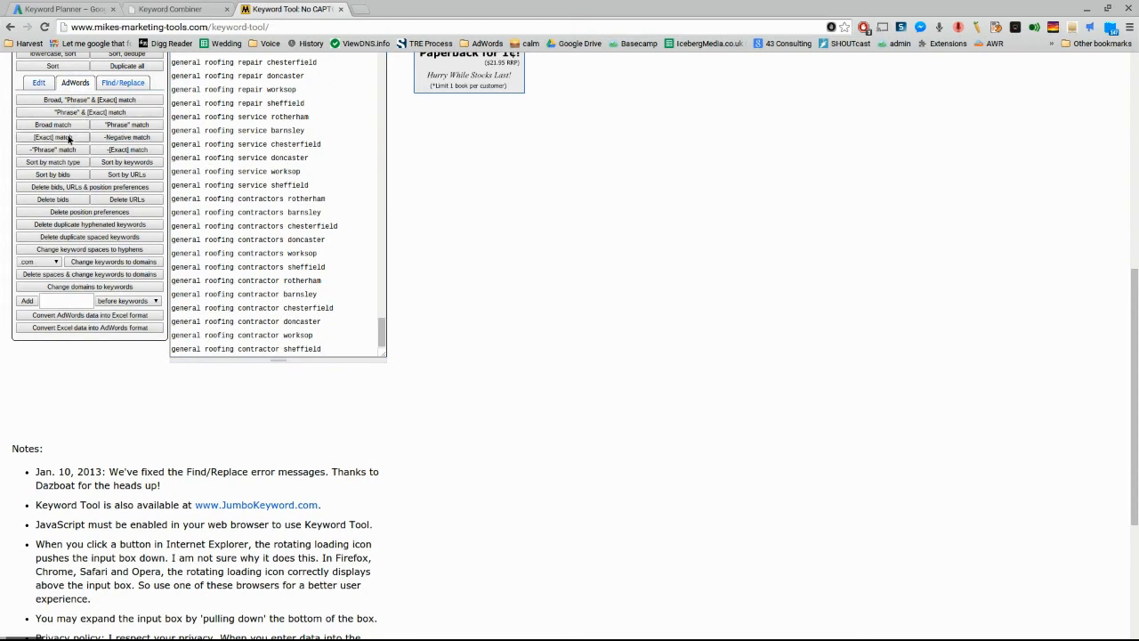
{"action": "left_click", "coordinate": [52, 137]}
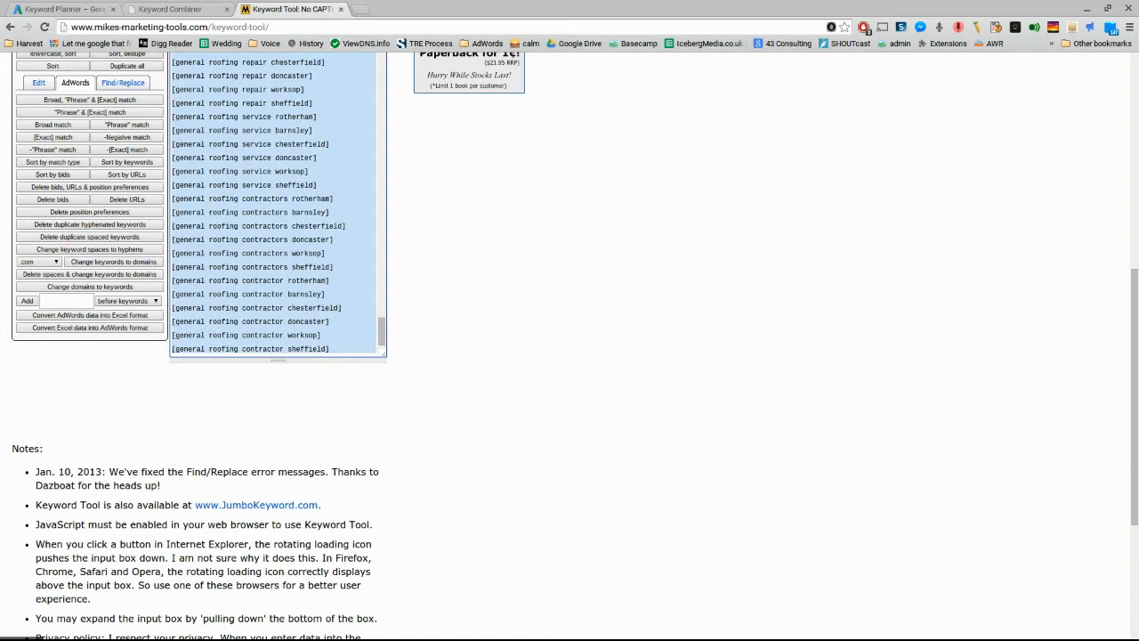
{"action": "left_click", "coordinate": [62, 9]}
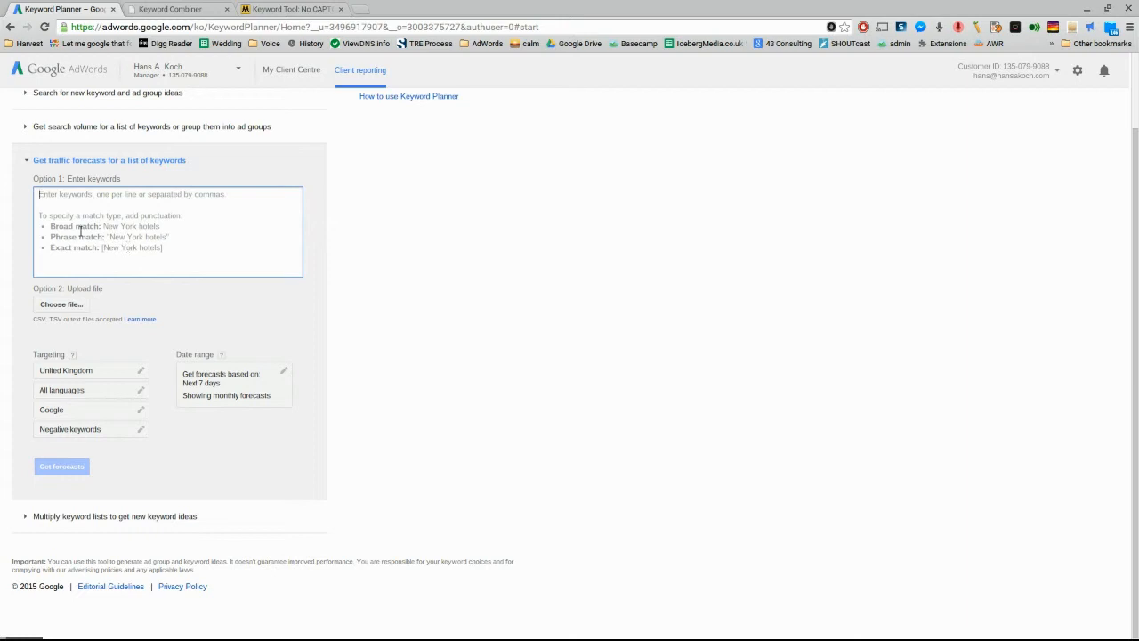
{"action": "mouse_move", "coordinate": [189, 205]}
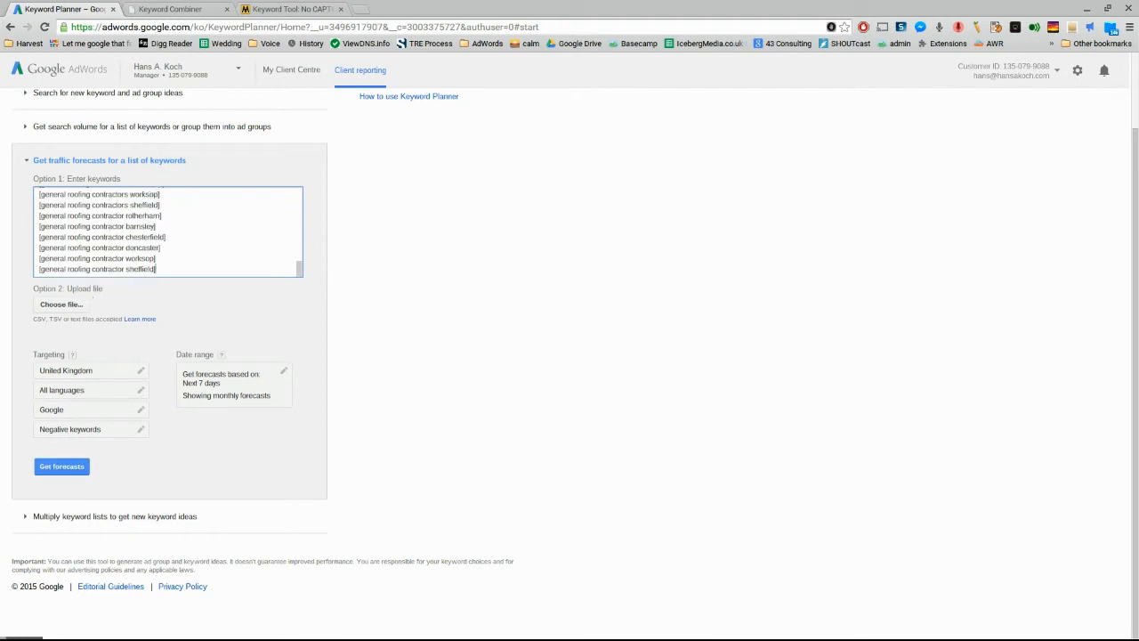
{"action": "mouse_move", "coordinate": [126, 371]}
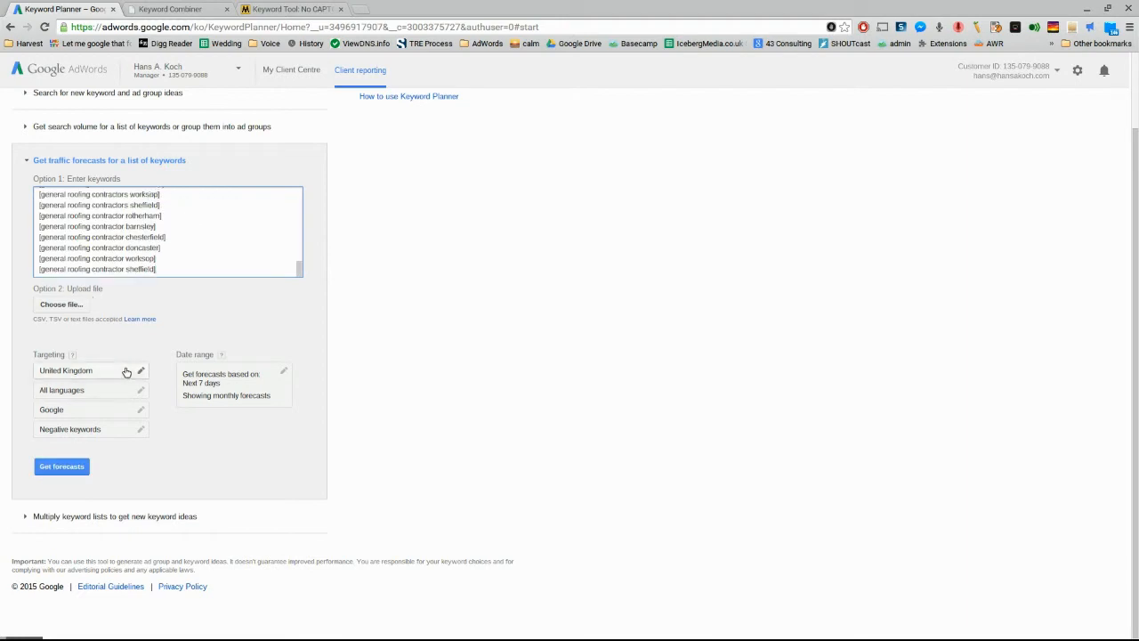
Step: Paste the bracketed keywords into the forecast list and request Get forecasts
{"action": "left_click", "coordinate": [283, 372]}
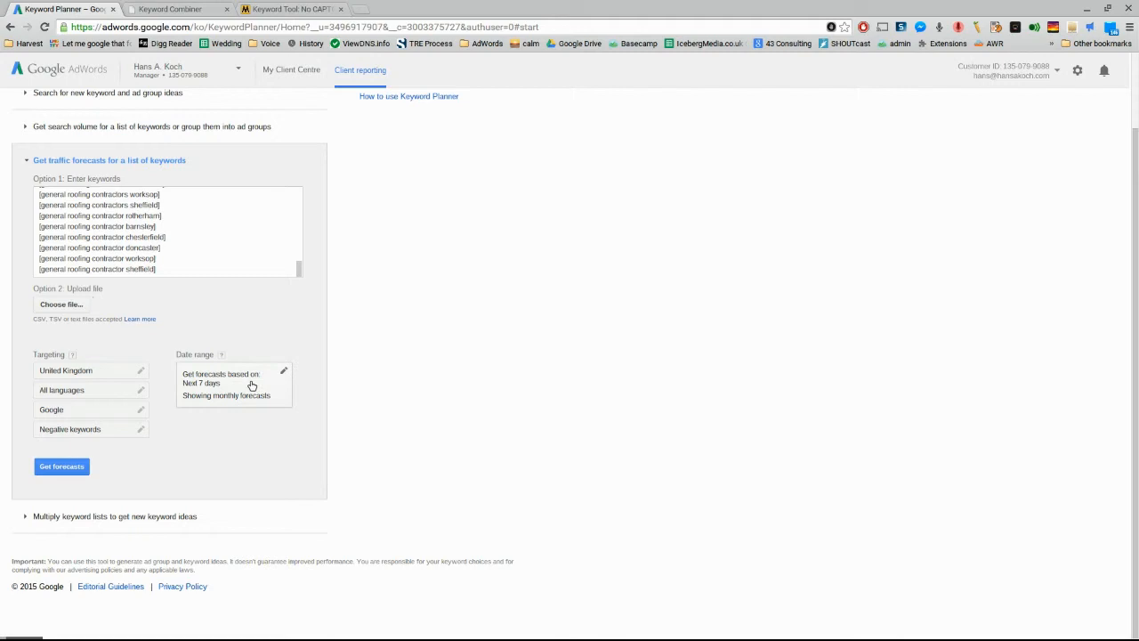
{"action": "mouse_move", "coordinate": [253, 402]}
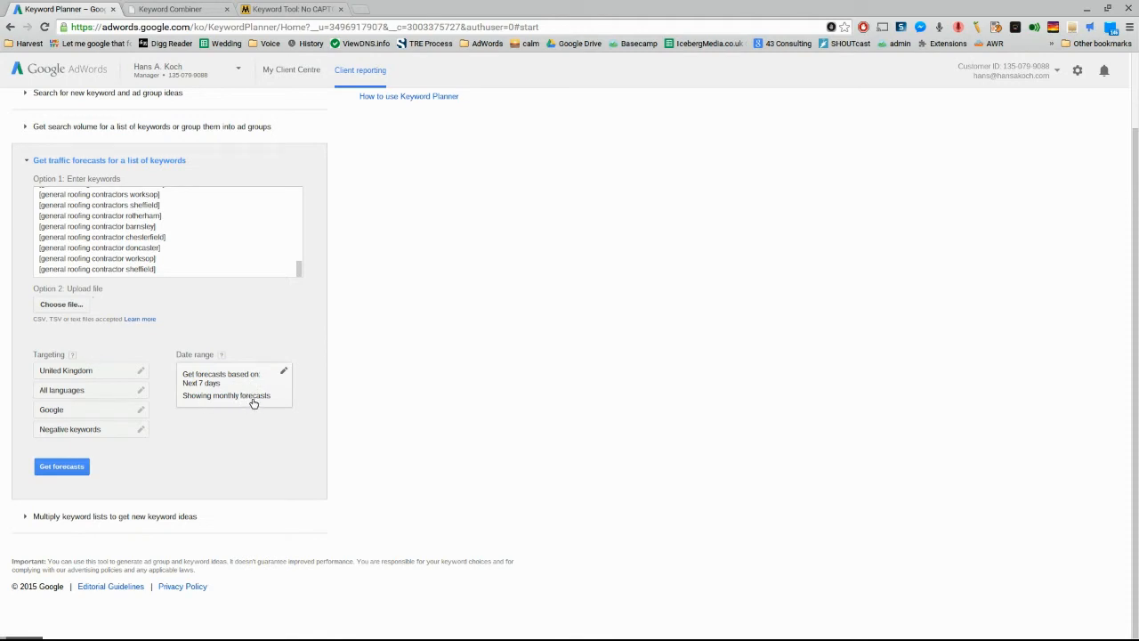
{"action": "mouse_move", "coordinate": [171, 378]}
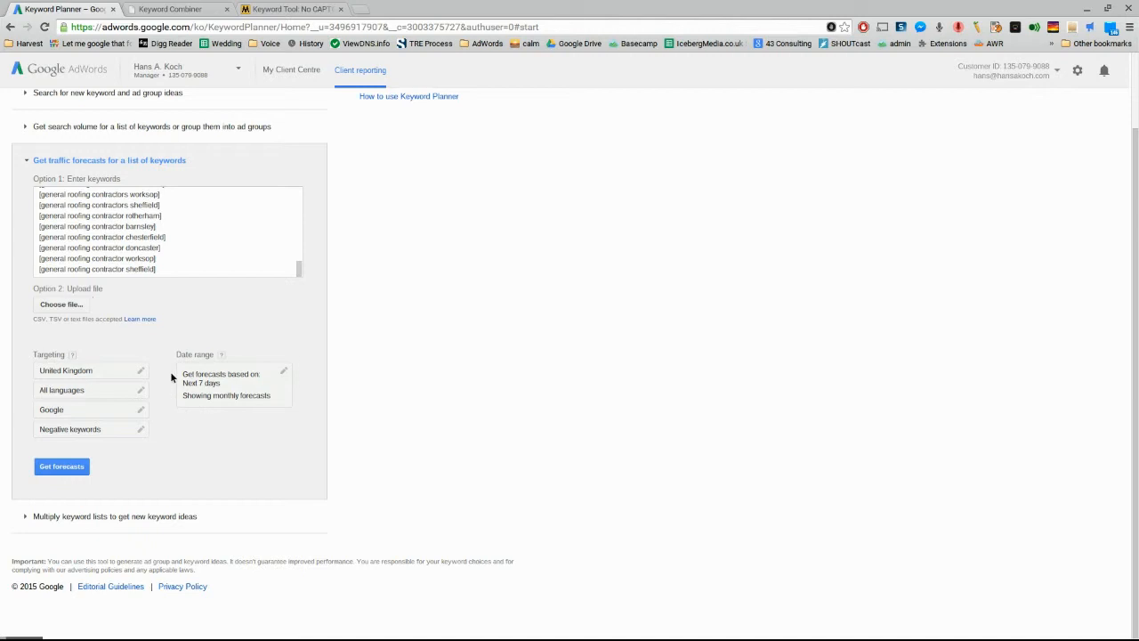
{"action": "left_click", "coordinate": [60, 466]}
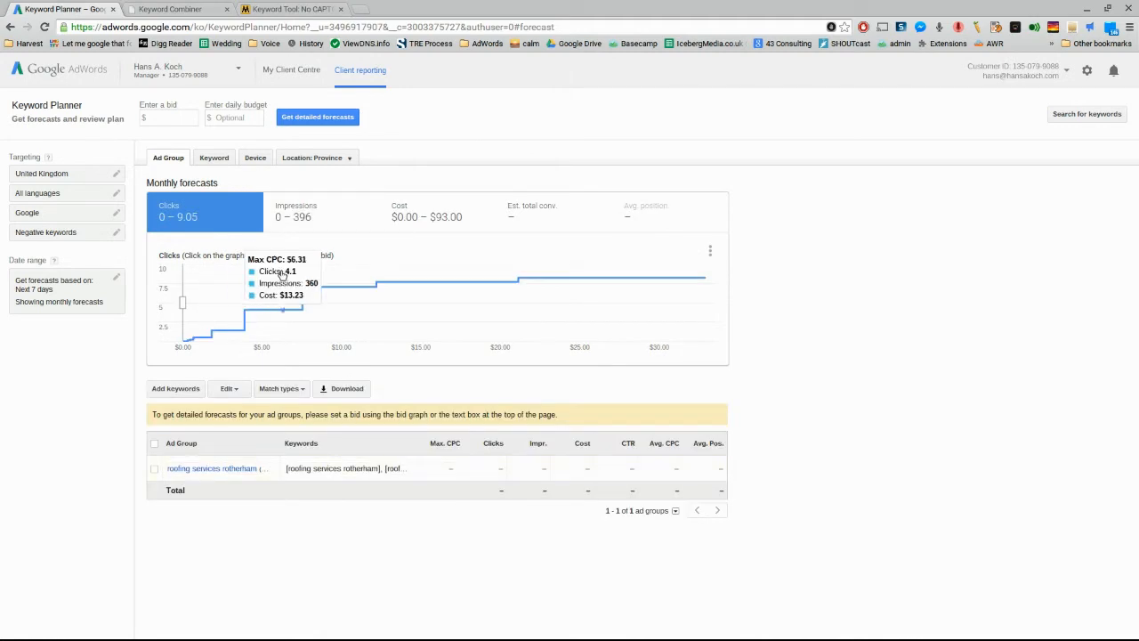
{"action": "mouse_move", "coordinate": [346, 222]}
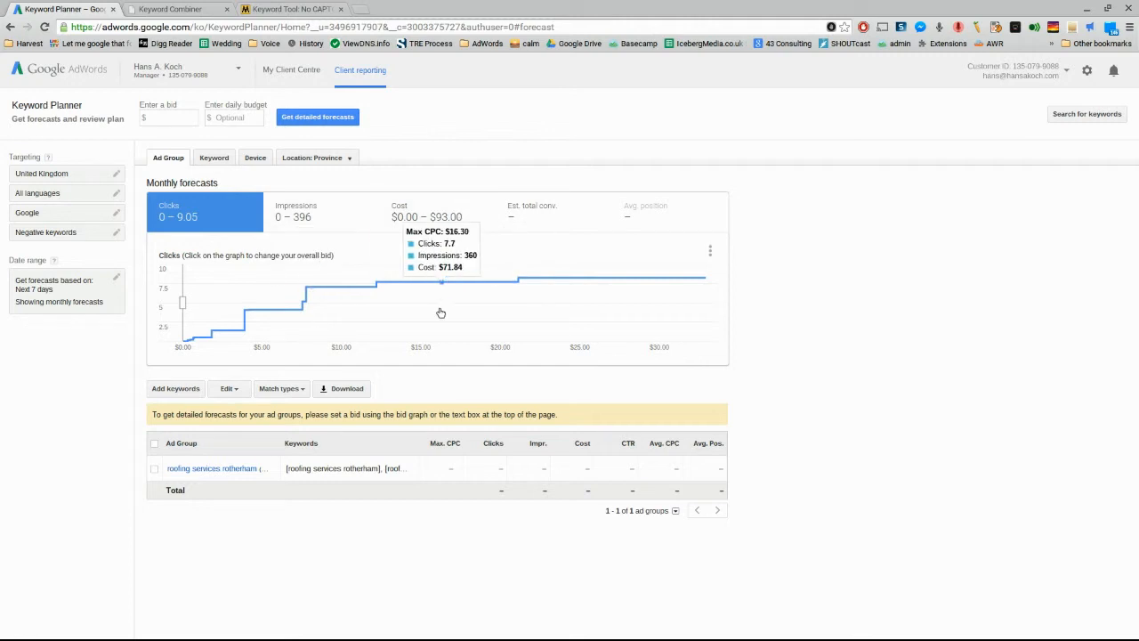
Step: Show the forecast per individual keyword and scan the exact-match roofing terms in the table
{"action": "left_click", "coordinate": [214, 157]}
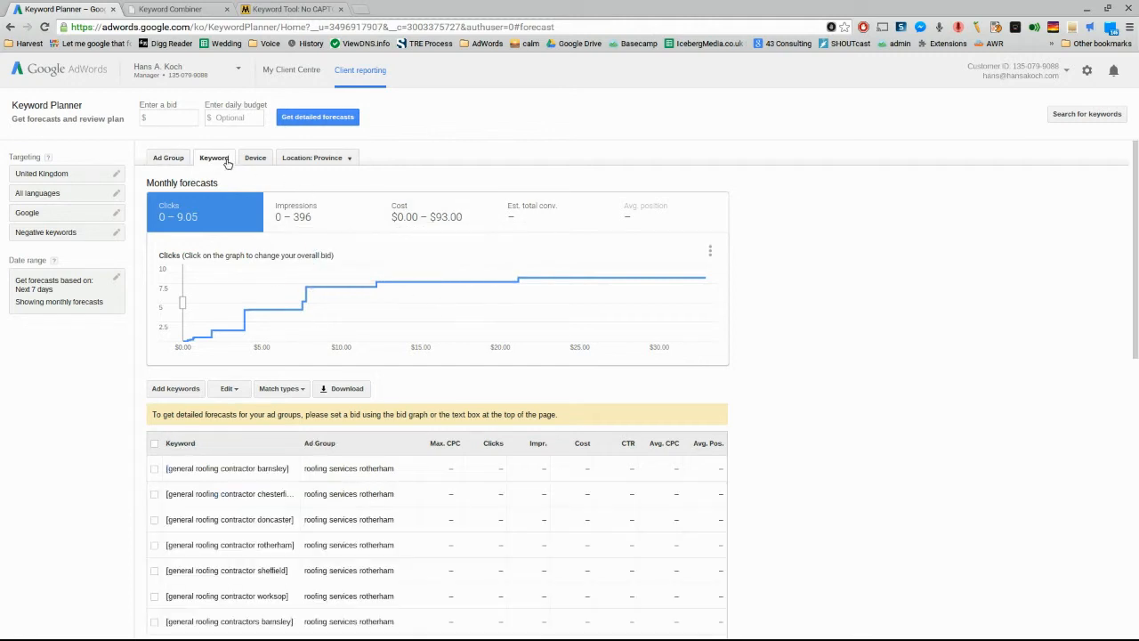
{"action": "mouse_move", "coordinate": [936, 335]}
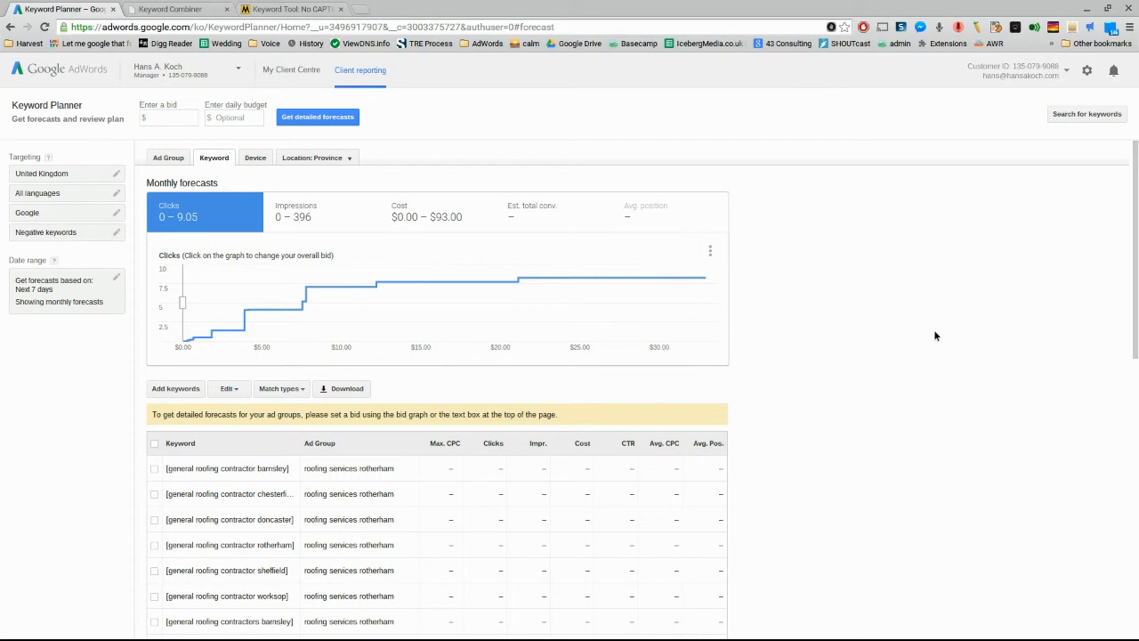
{"action": "scroll", "scroll_direction": "down", "scroll_amount": 3}
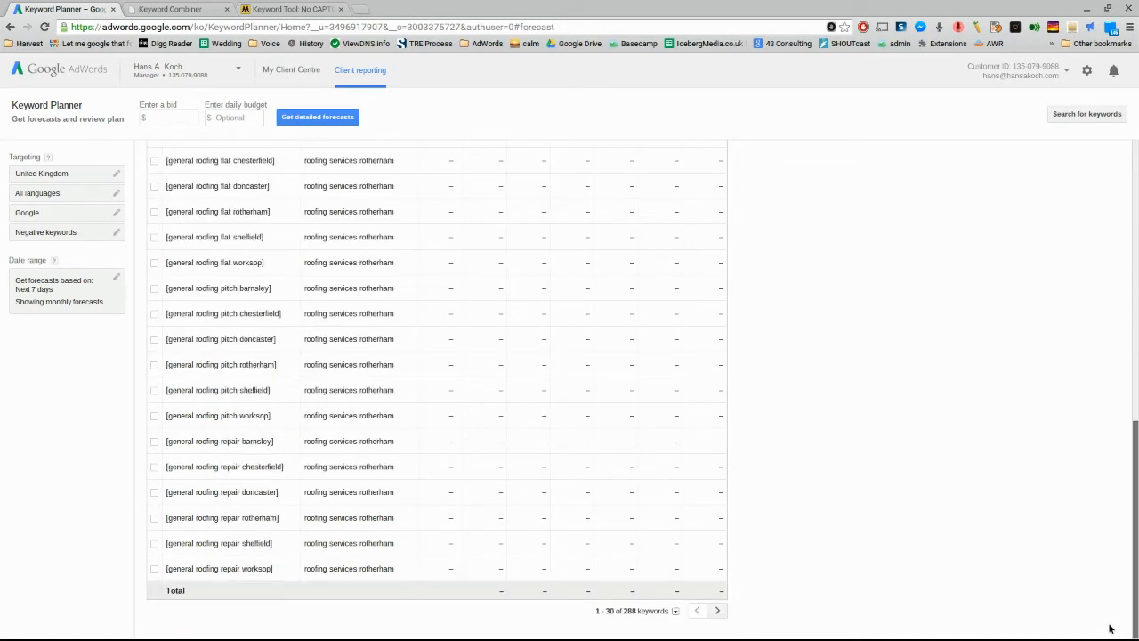
{"action": "scroll", "scroll_direction": "up", "scroll_amount": 3}
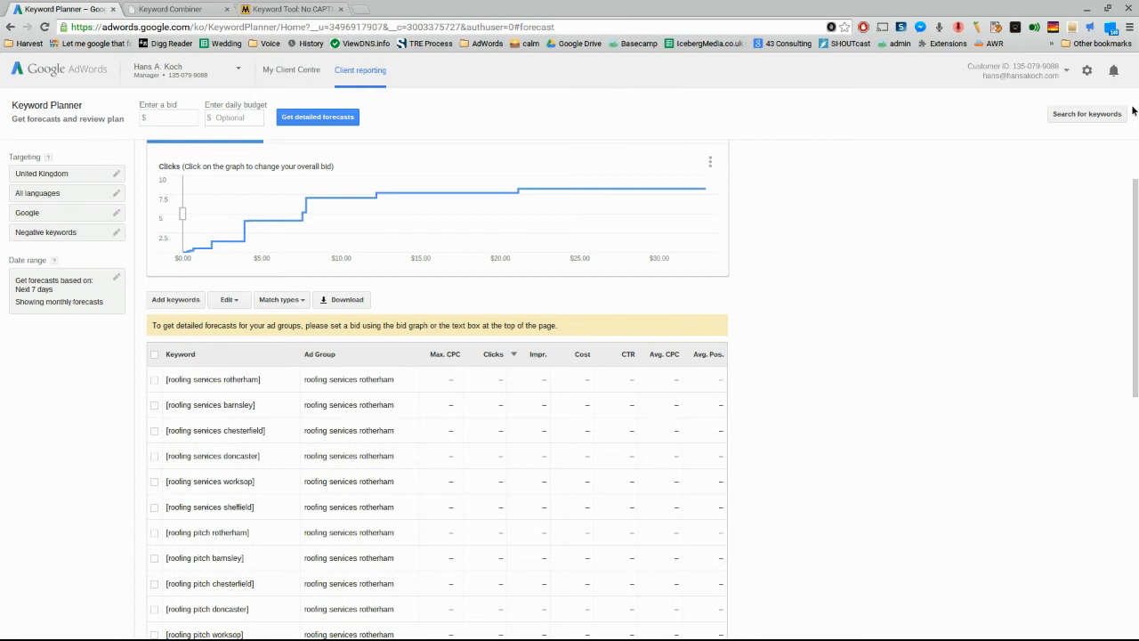
{"action": "mouse_move", "coordinate": [1136, 134]}
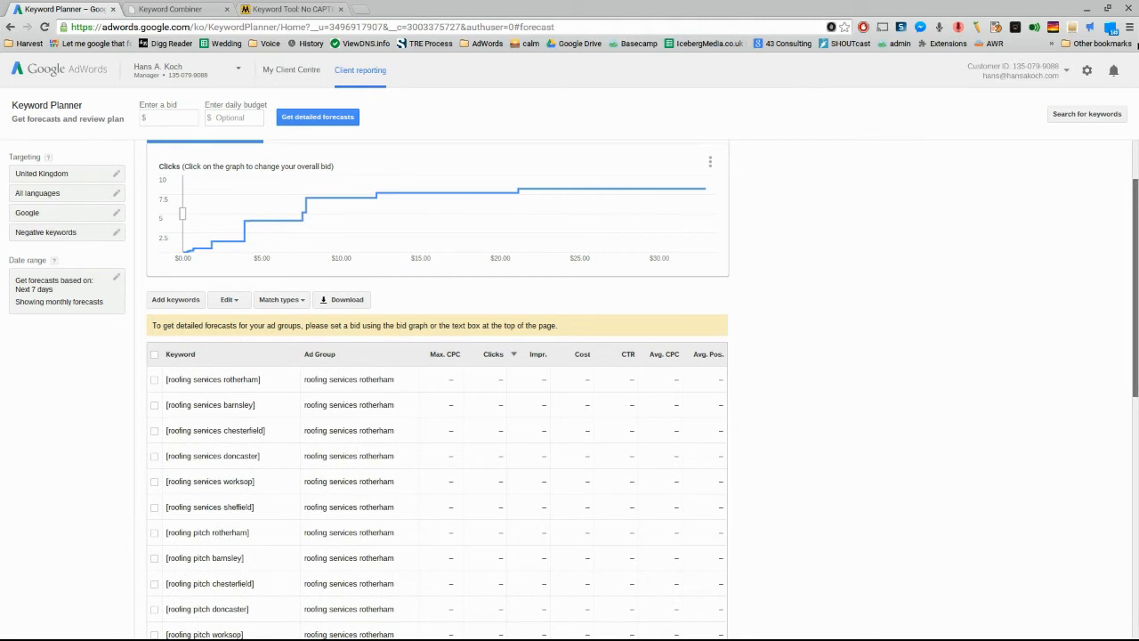
{"action": "mouse_move", "coordinate": [263, 220]}
{"action": "type", "text": "1"}
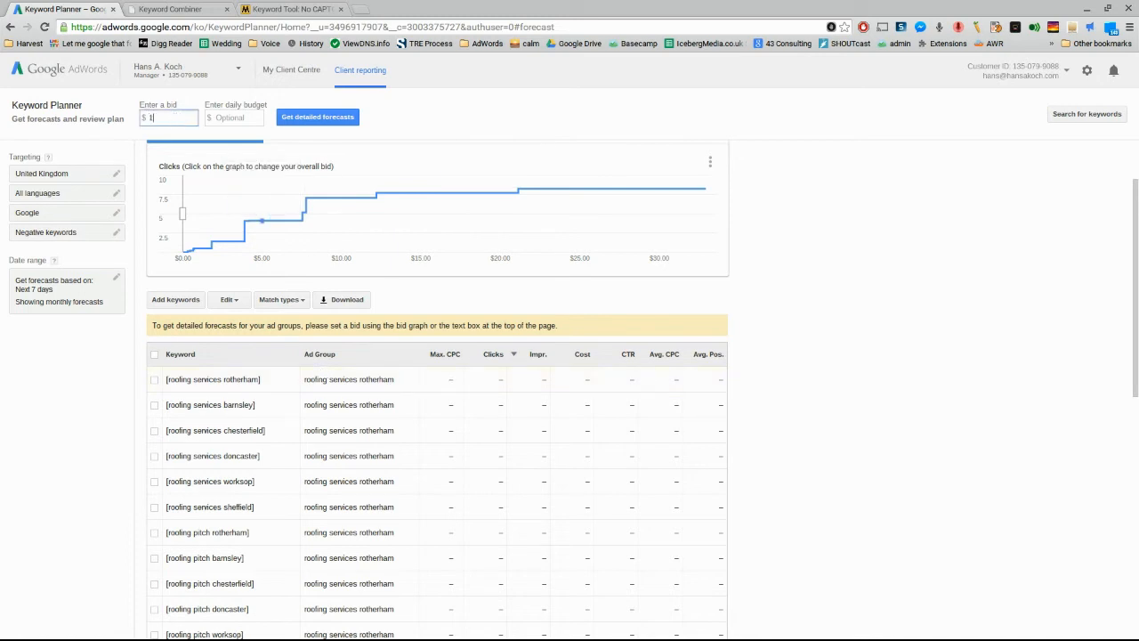
Step: Set the forecast bid to 100, review the per-keyword clicks and cost, then go back to the Keyword Planner start page
{"action": "type", "text": "000"}
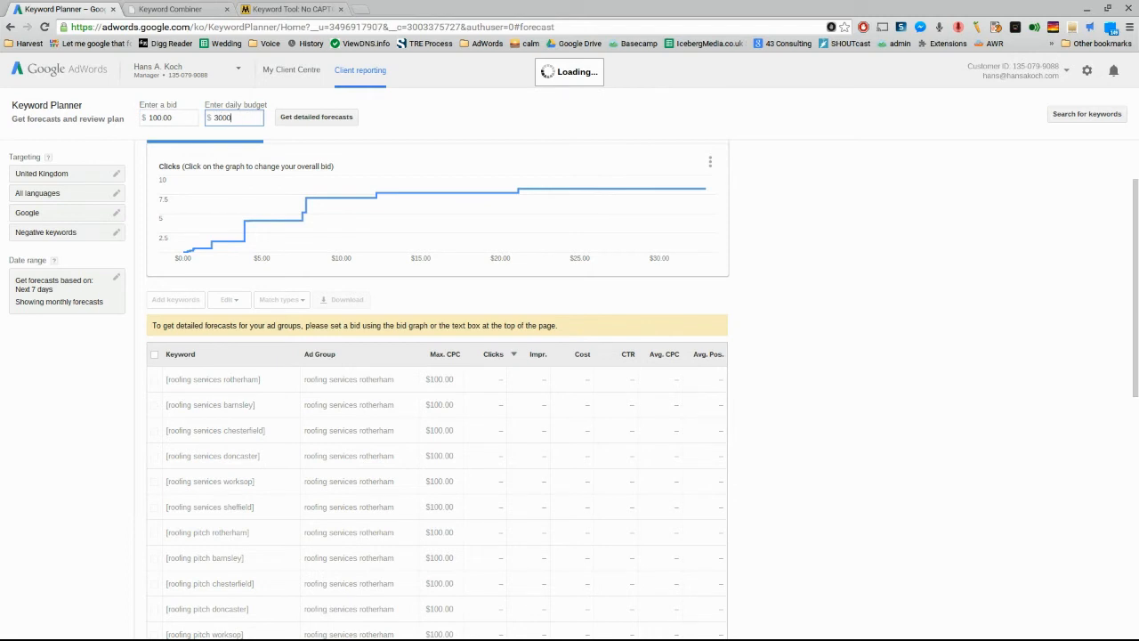
{"action": "left_click", "coordinate": [316, 117]}
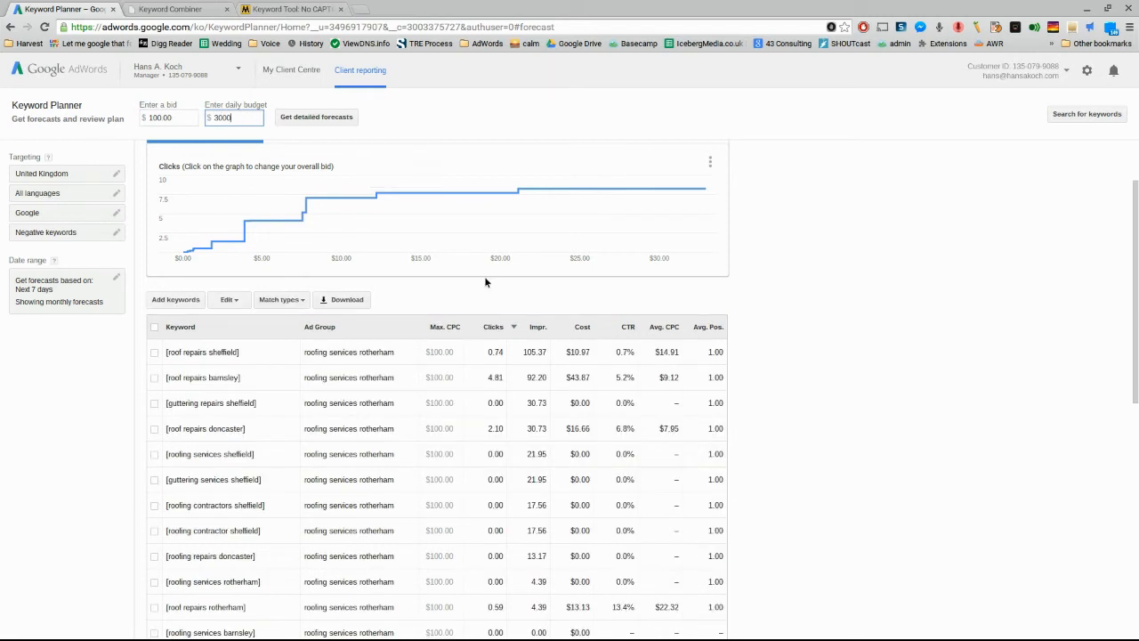
{"action": "mouse_move", "coordinate": [511, 327]}
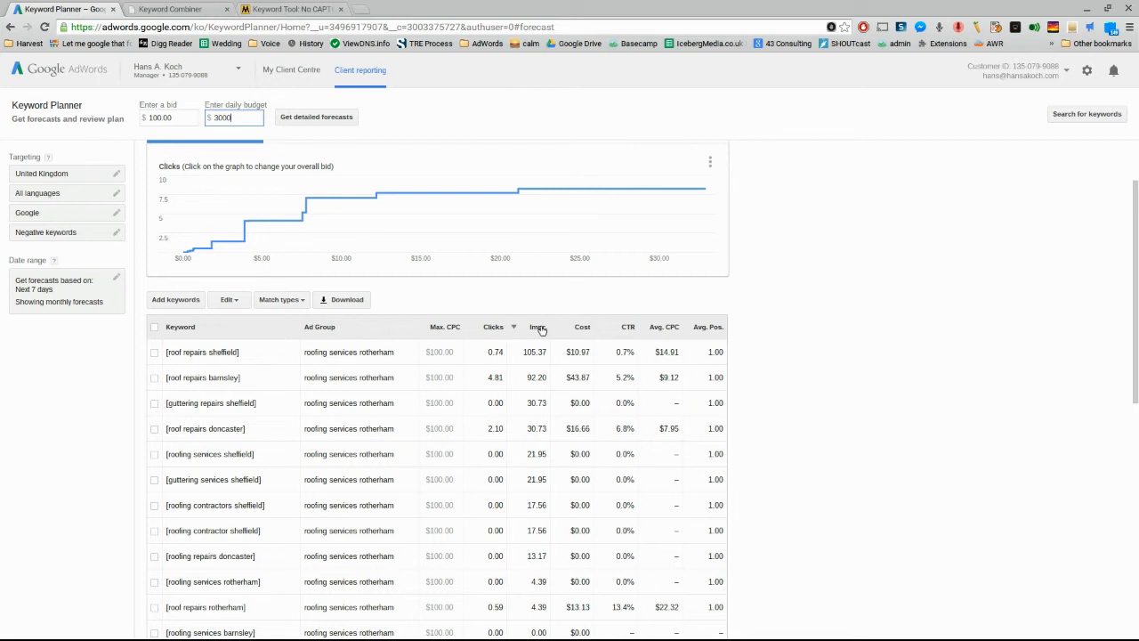
{"action": "left_click", "coordinate": [317, 118]}
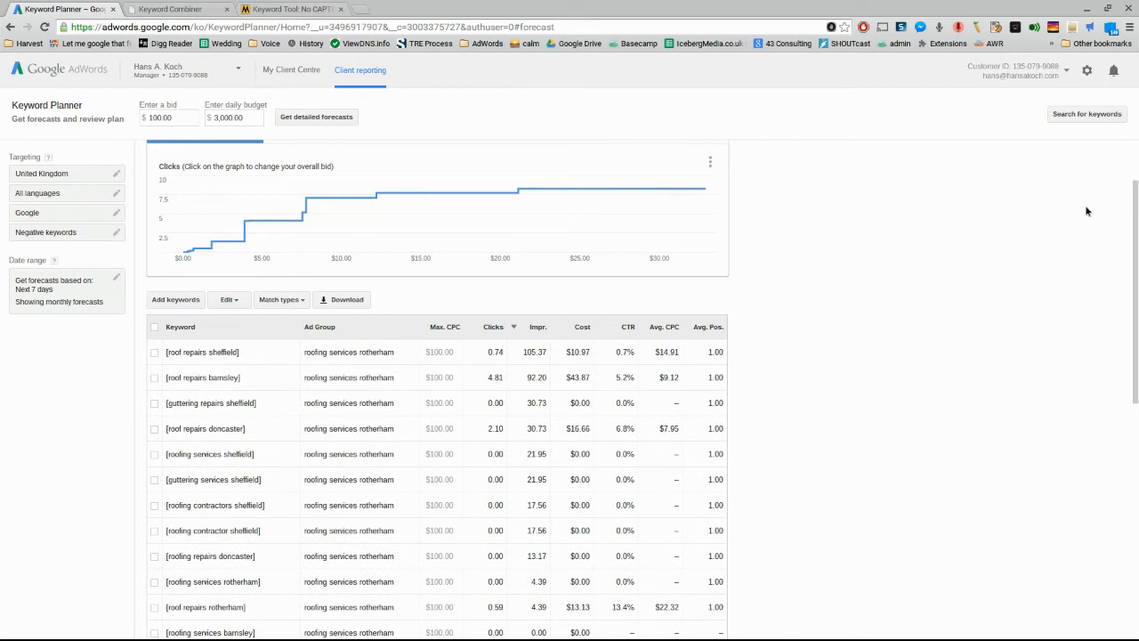
{"action": "left_click", "coordinate": [317, 118]}
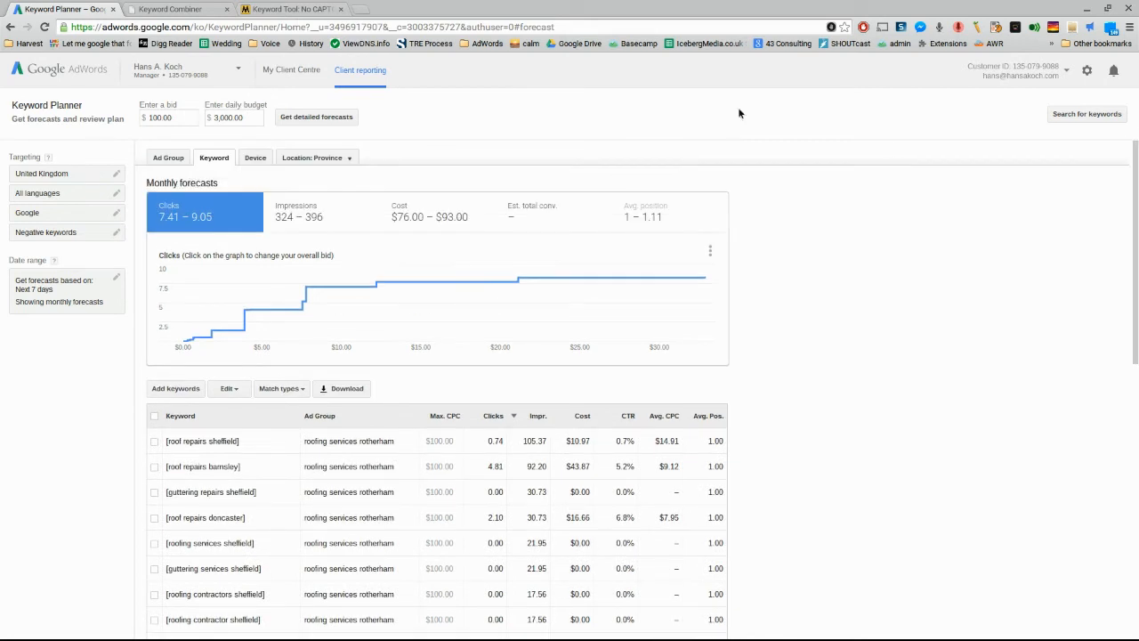
{"action": "mouse_move", "coordinate": [317, 157]}
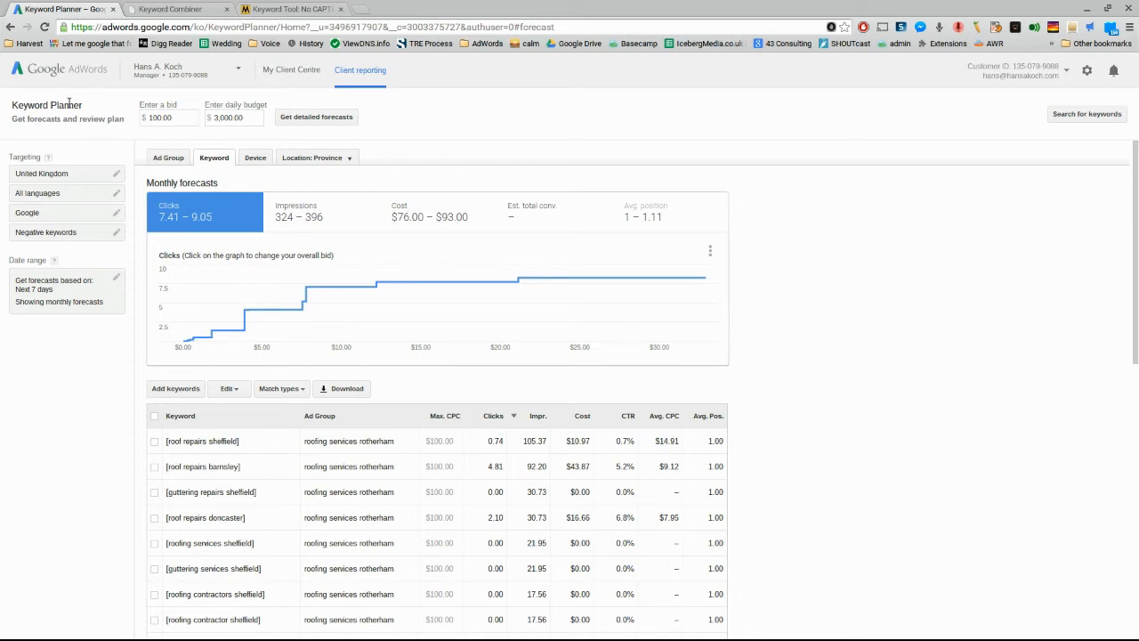
{"action": "left_click", "coordinate": [11, 27]}
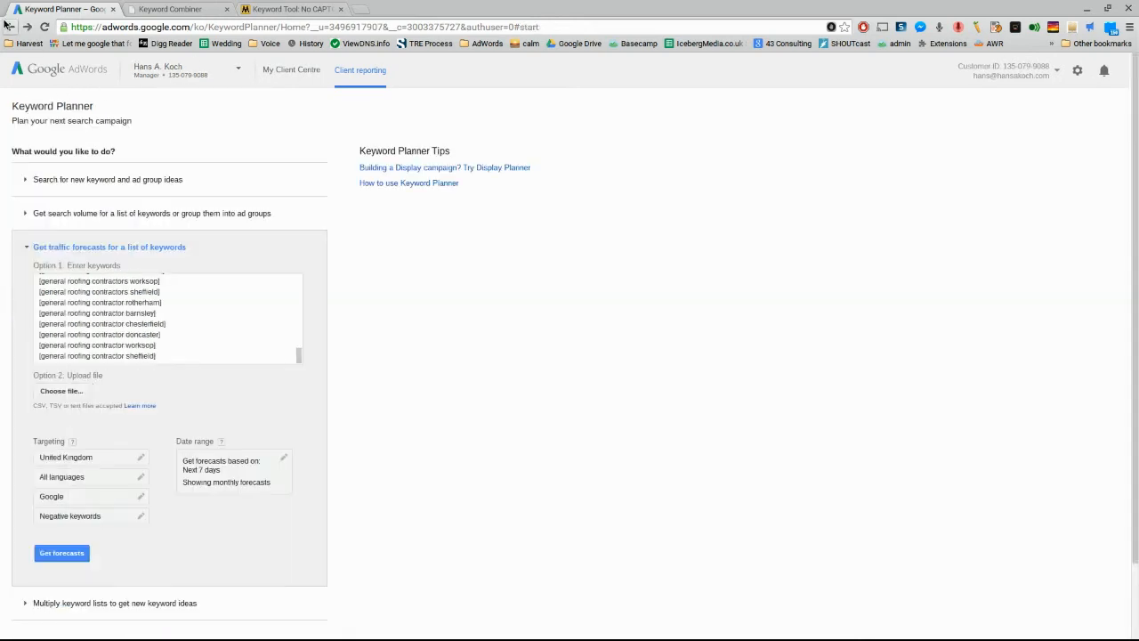
Step: Enter the list starting '[general roofing contractors sheffield]' under 'Get search volume' and request search volumes
{"action": "left_click", "coordinate": [164, 213]}
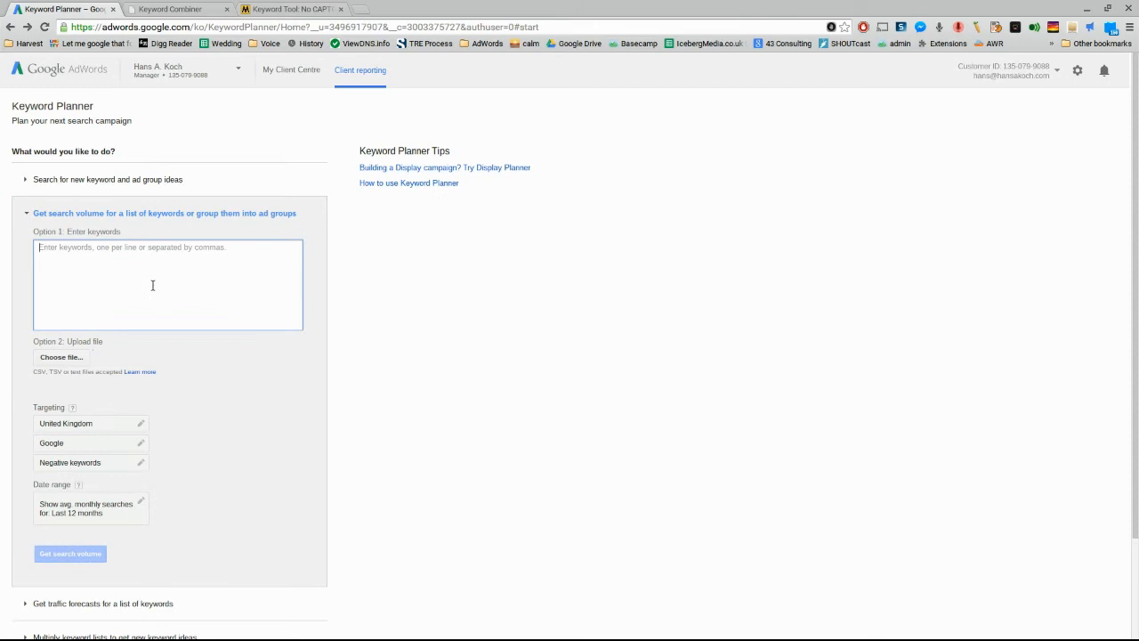
{"action": "type", "text": "[general roofing contractors sheffield]"}
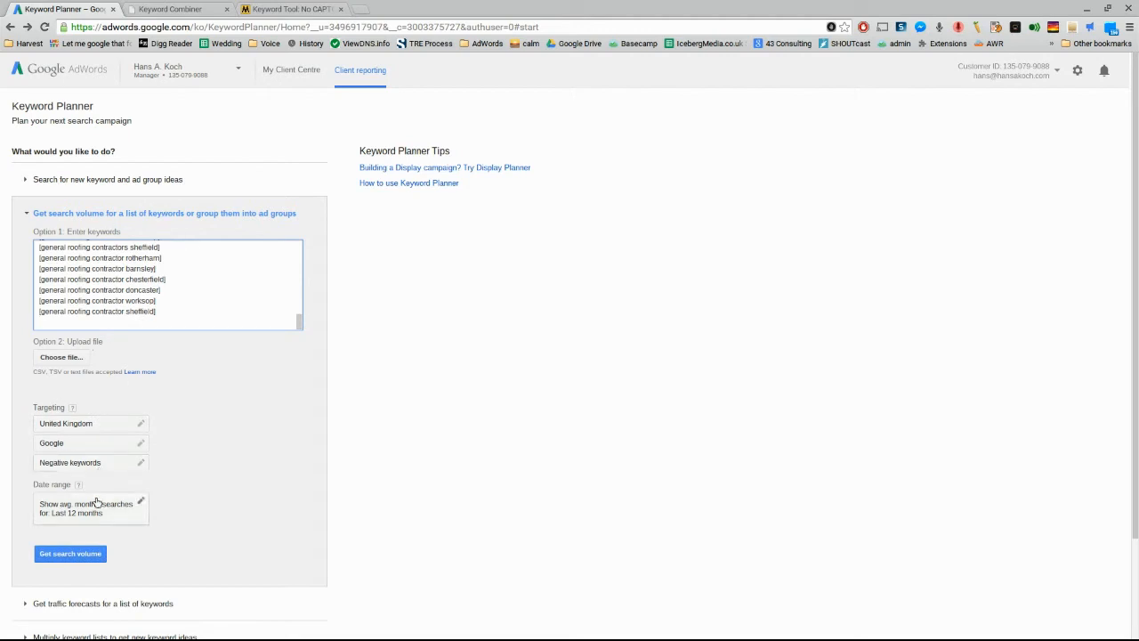
{"action": "mouse_move", "coordinate": [172, 470]}
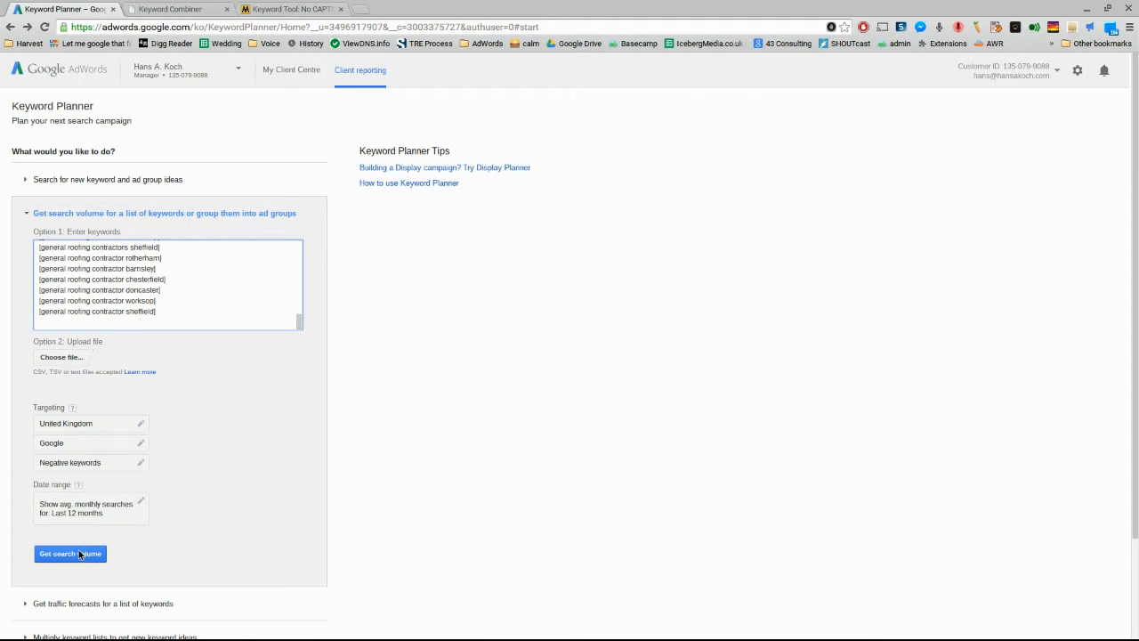
{"action": "mouse_move", "coordinate": [103, 367]}
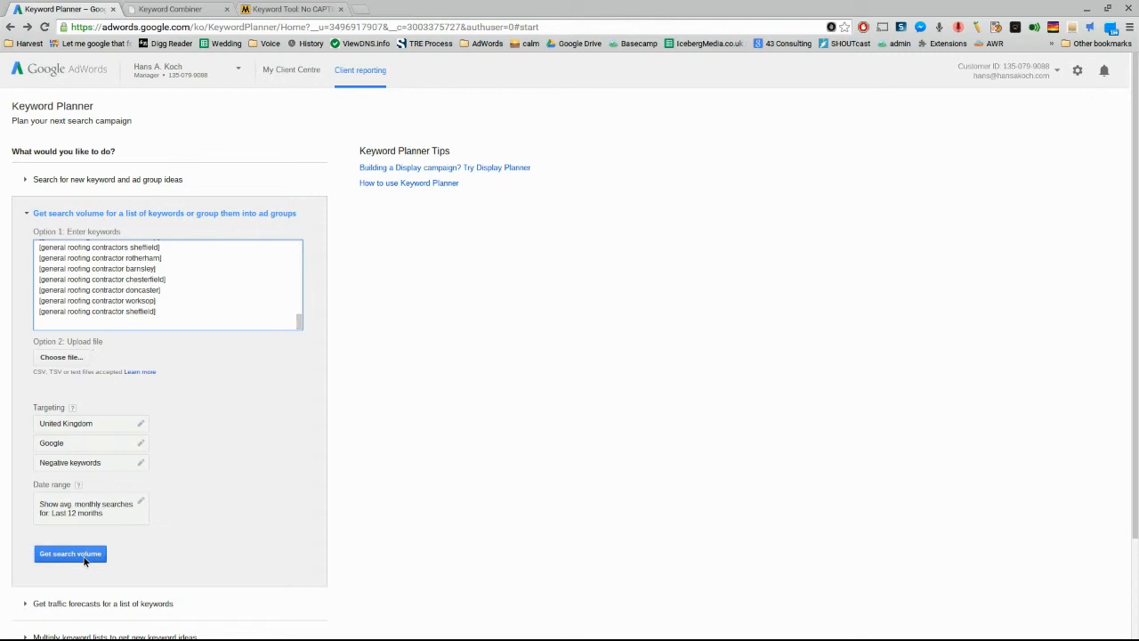
{"action": "left_click", "coordinate": [69, 554]}
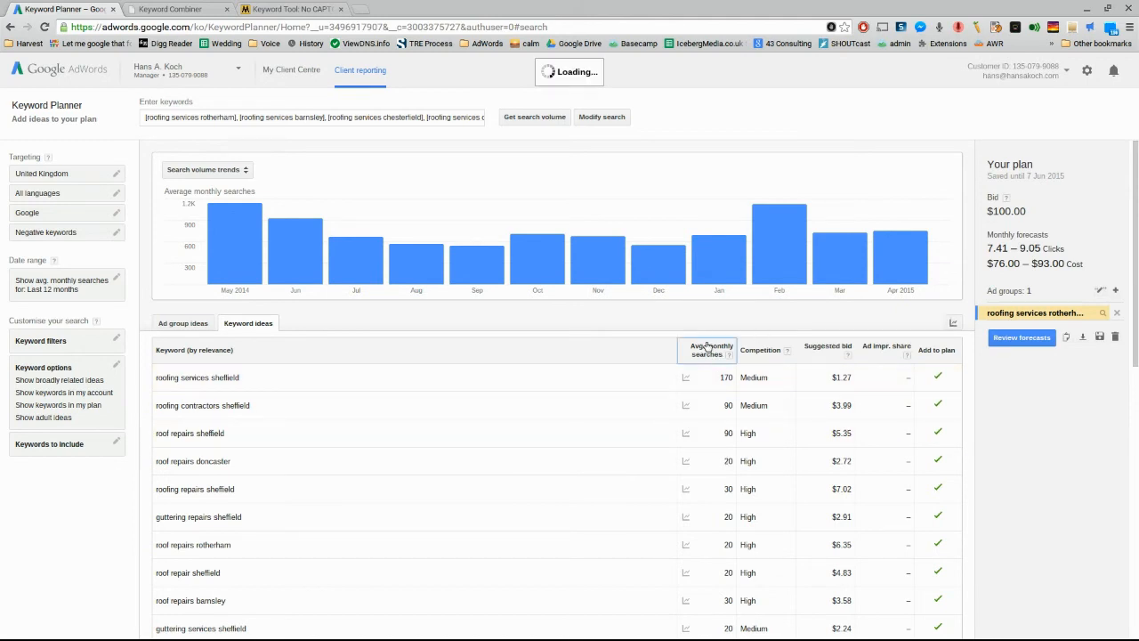
Step: Sort results by Avg. monthly searches descending, with roofing services sheffield leading at 170
{"action": "left_click", "coordinate": [708, 349]}
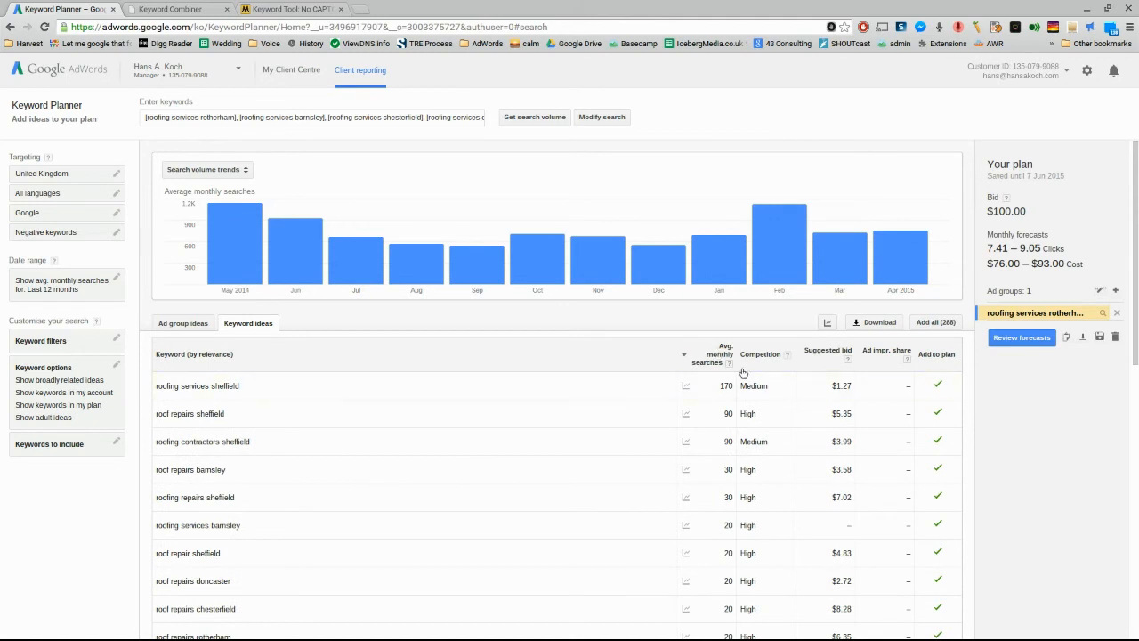
{"action": "mouse_move", "coordinate": [705, 363]}
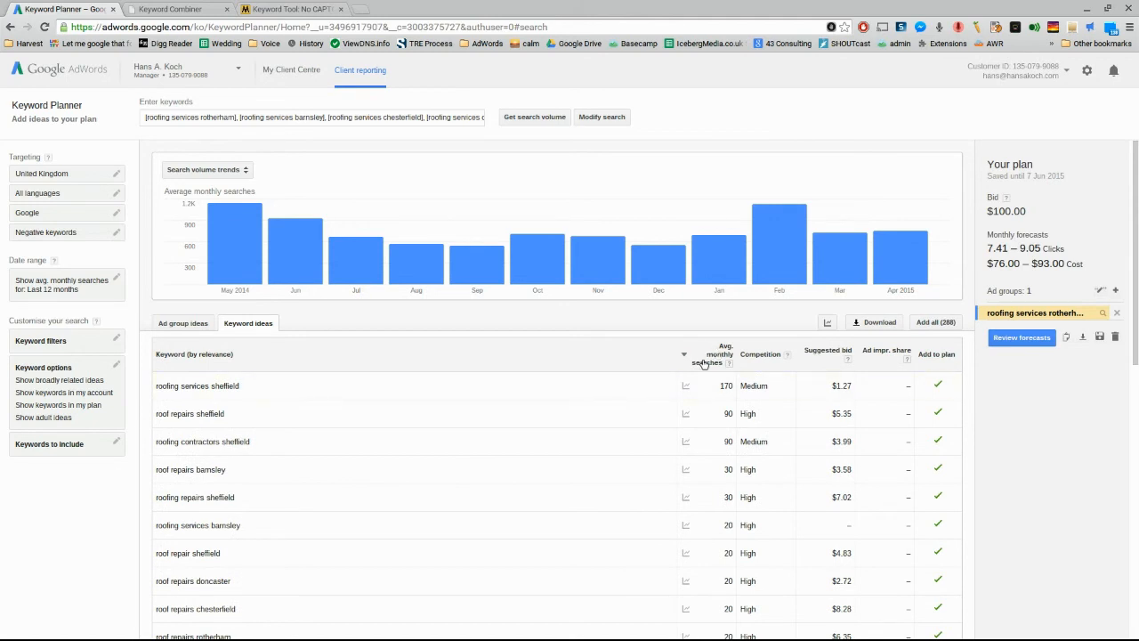
{"action": "mouse_move", "coordinate": [828, 352]}
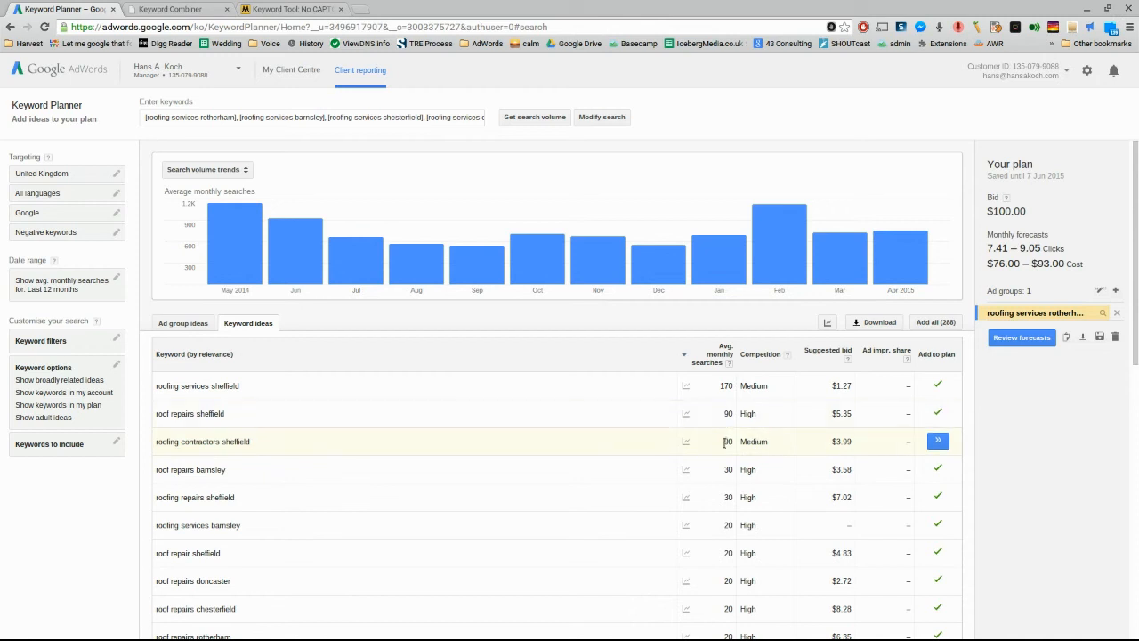
{"action": "mouse_move", "coordinate": [822, 385]}
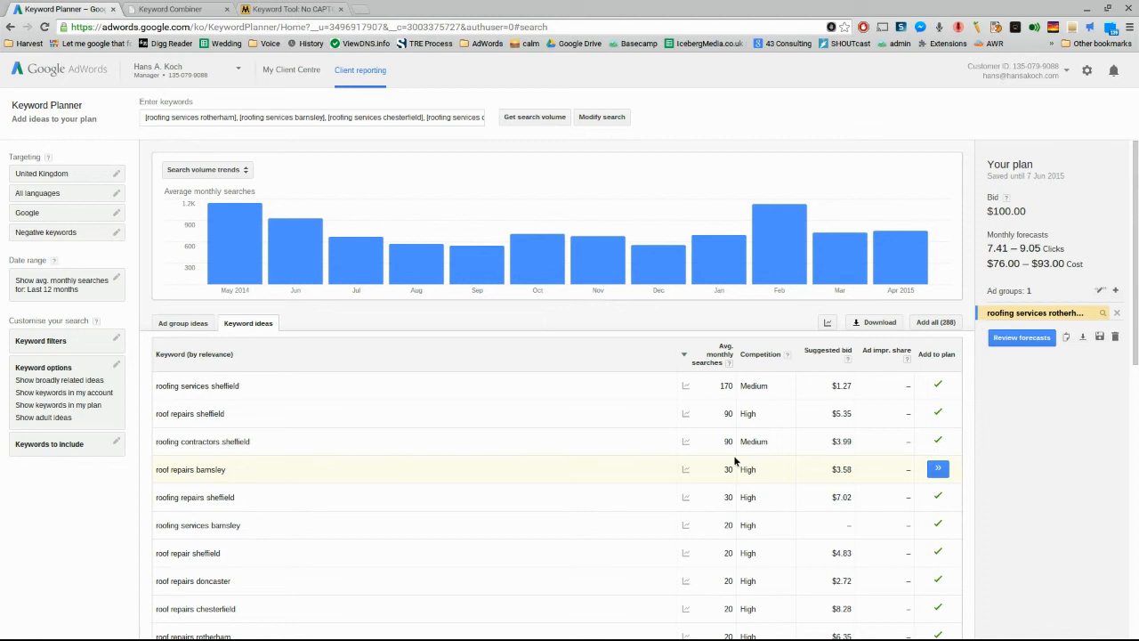
{"action": "scroll", "scroll_direction": "down", "scroll_amount": 3}
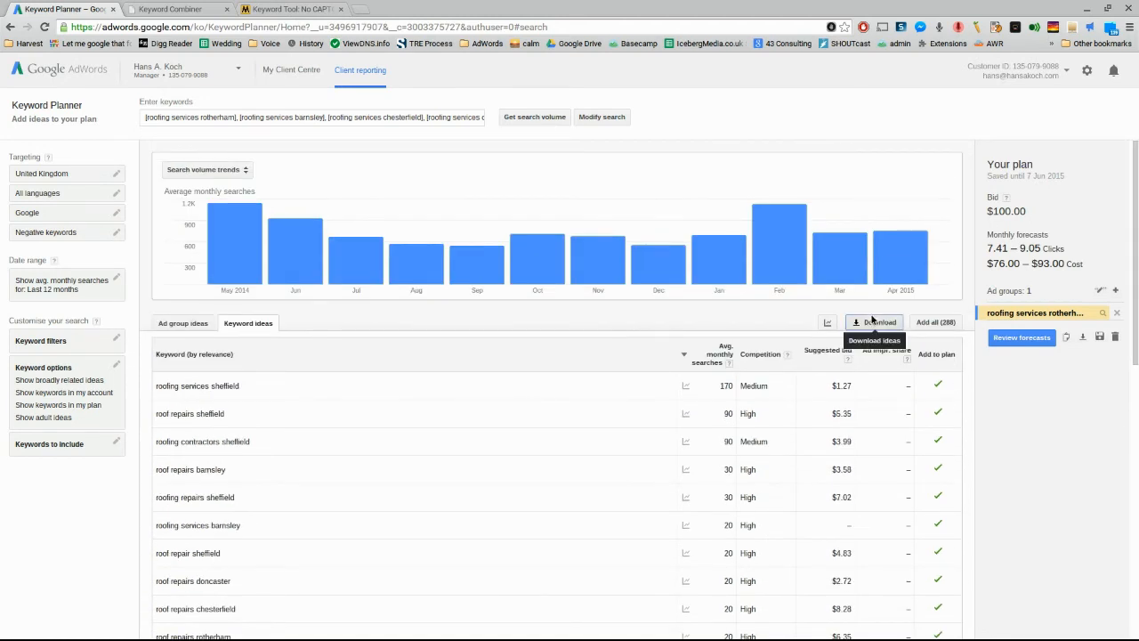
Step: Export the keyword ideas as an Excel CSV saved to Google Drive
{"action": "left_click", "coordinate": [879, 322]}
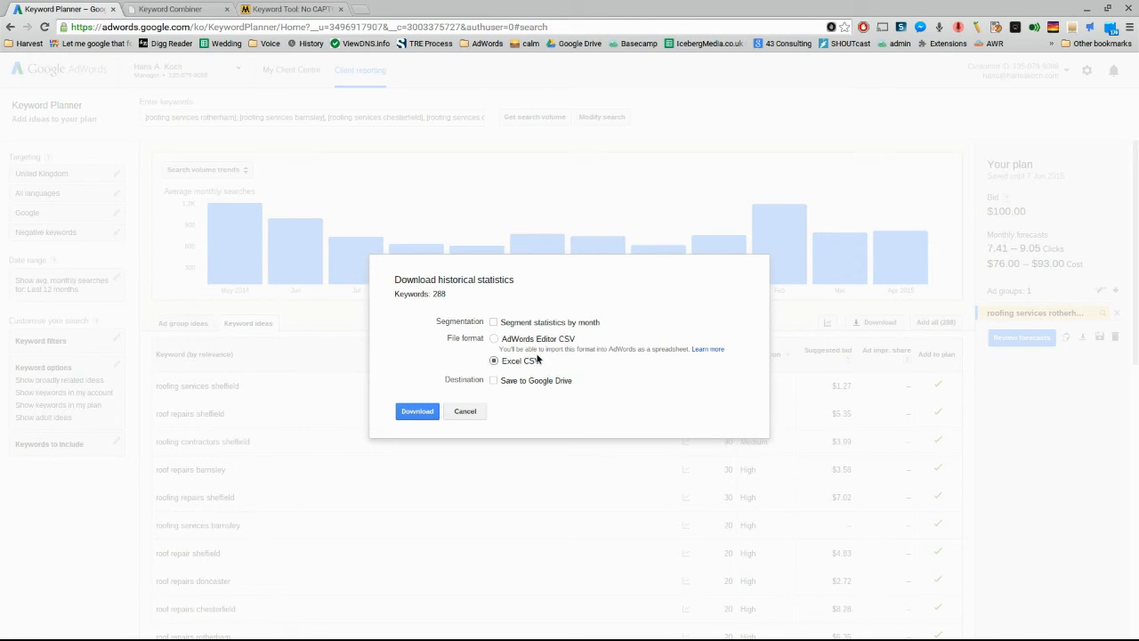
{"action": "left_click", "coordinate": [493, 381]}
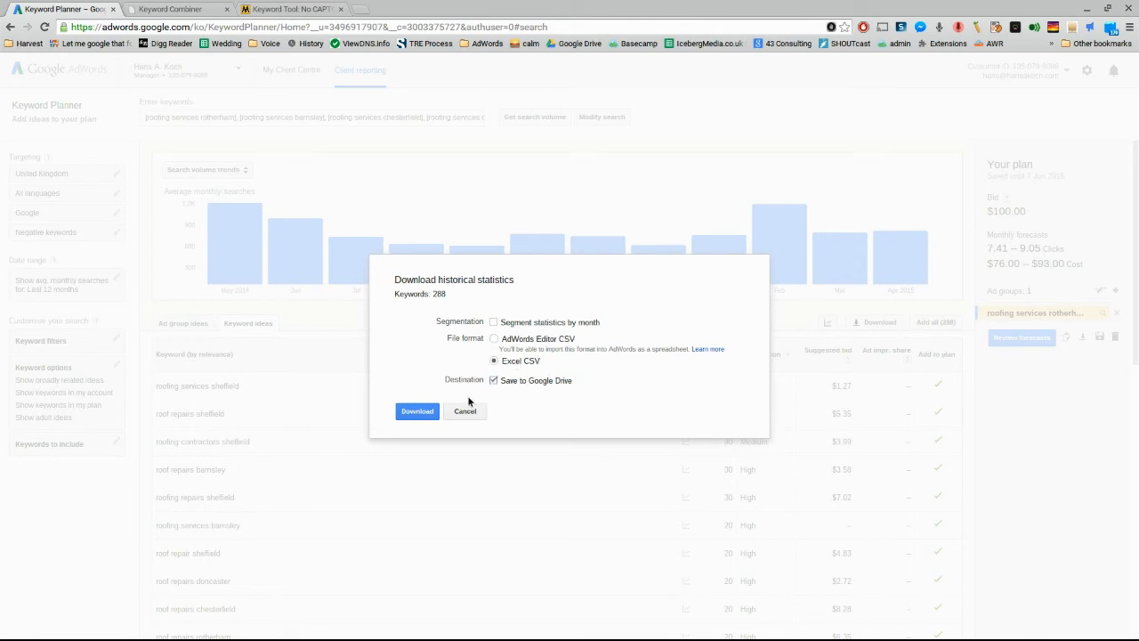
{"action": "left_click", "coordinate": [417, 409]}
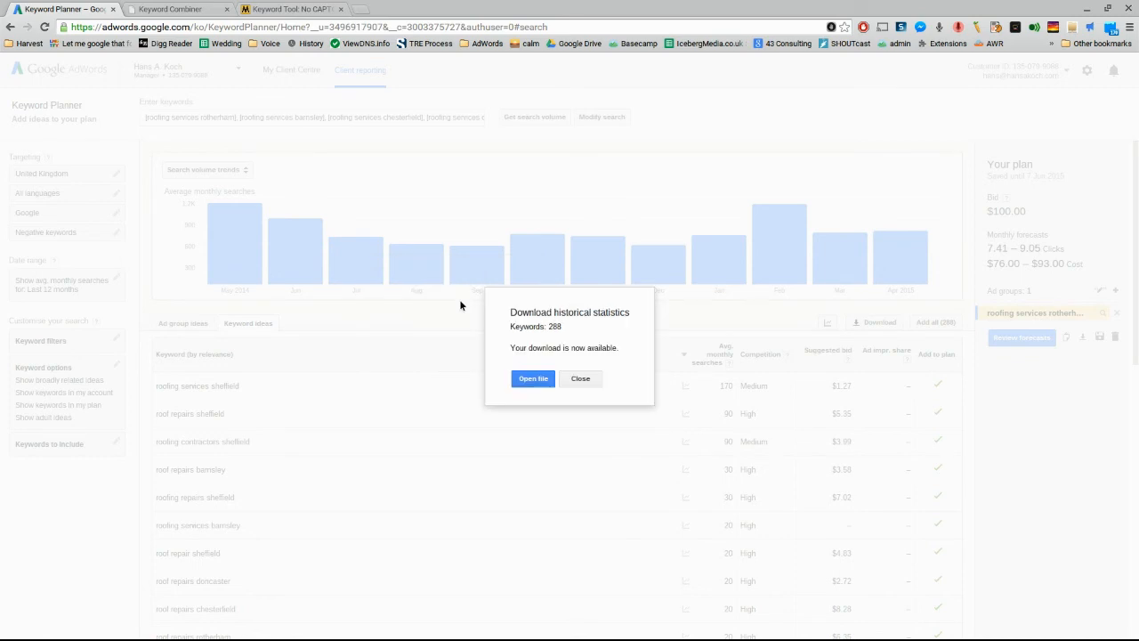
Step: Open the exported spreadsheet in Google Sheets showing keywords, searches, competition and bids
{"action": "left_click", "coordinate": [532, 377]}
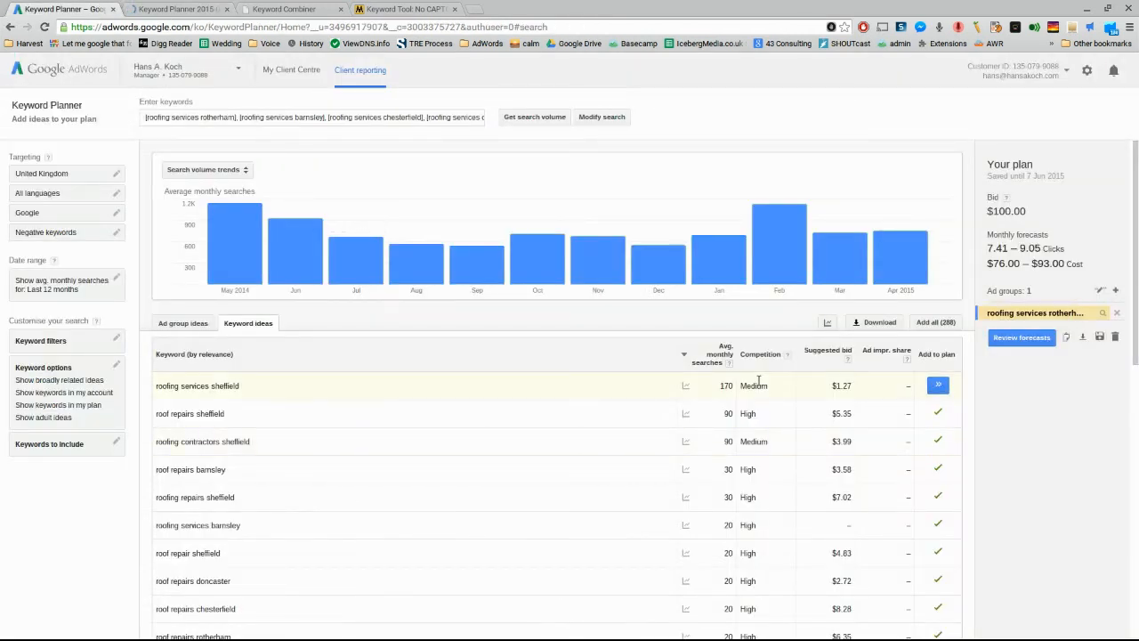
{"action": "left_click", "coordinate": [938, 384]}
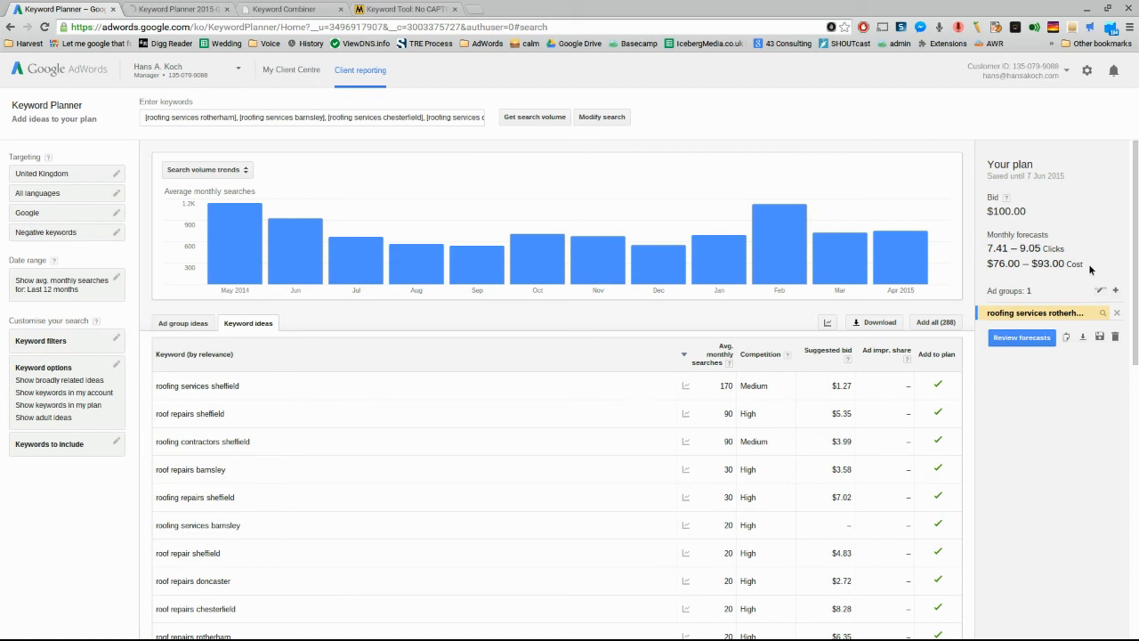
{"action": "left_click", "coordinate": [178, 8]}
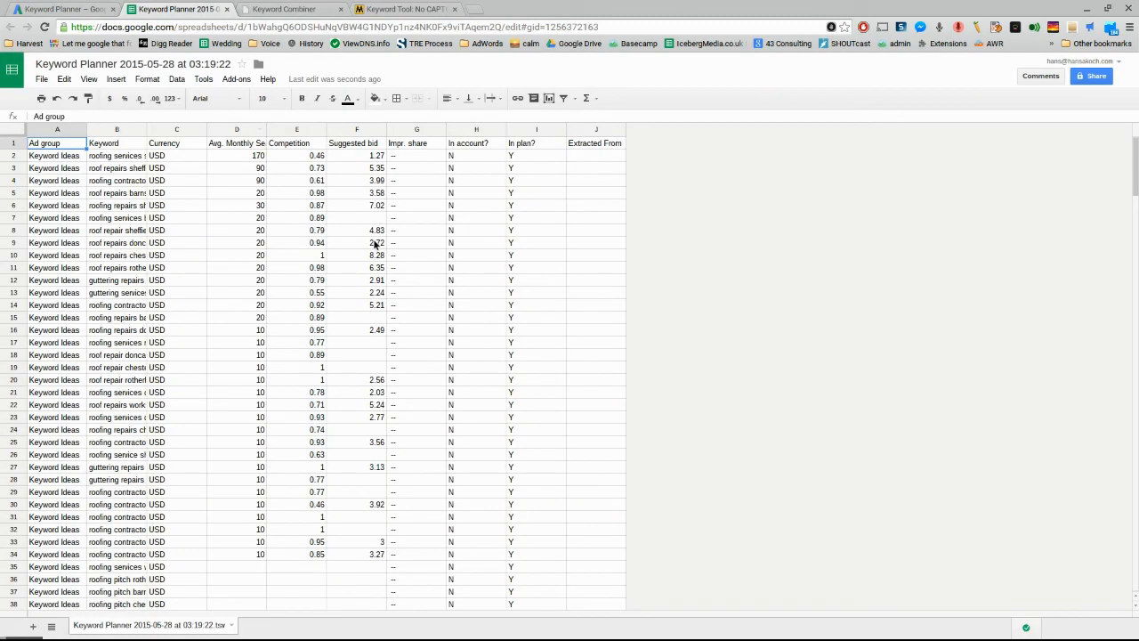
{"action": "mouse_move", "coordinate": [440, 194]}
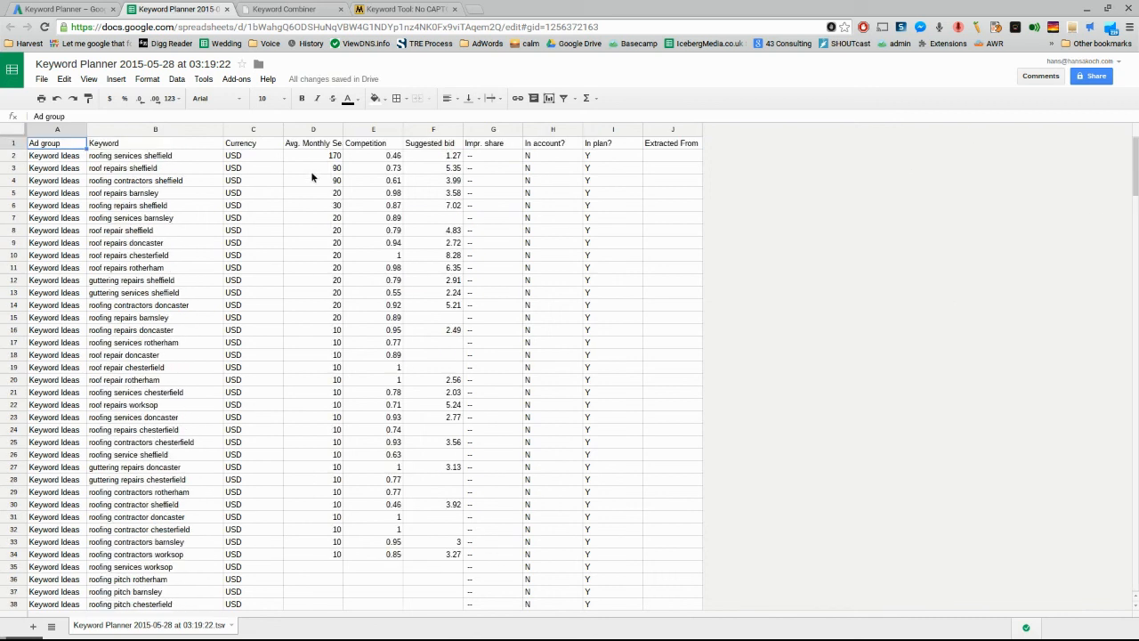
{"action": "mouse_move", "coordinate": [385, 263]}
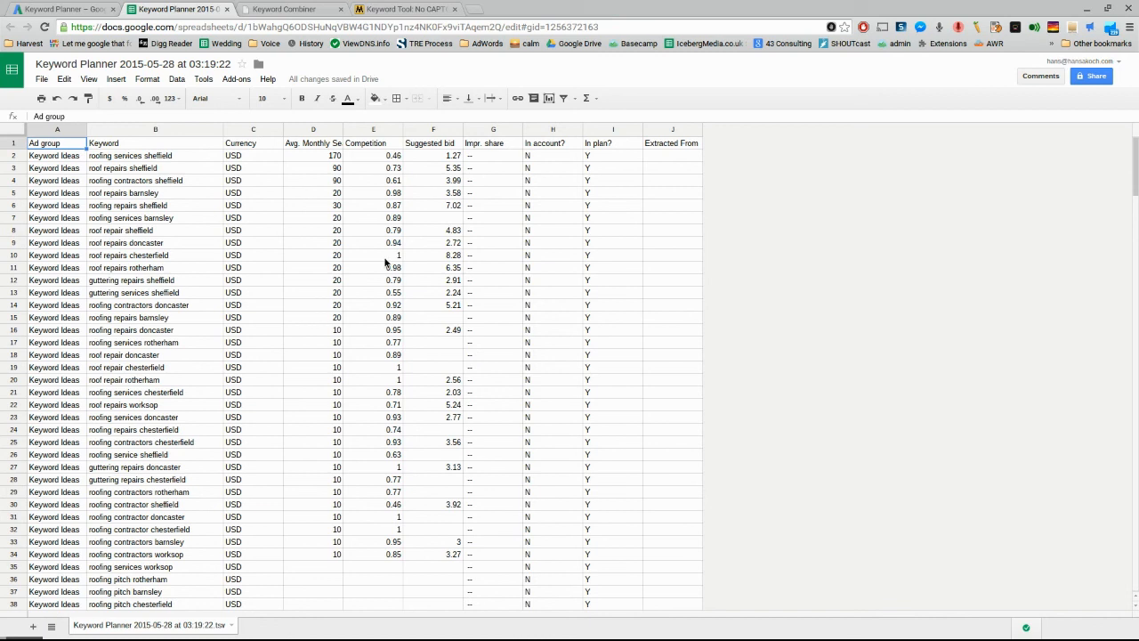
{"action": "mouse_move", "coordinate": [655, 345]}
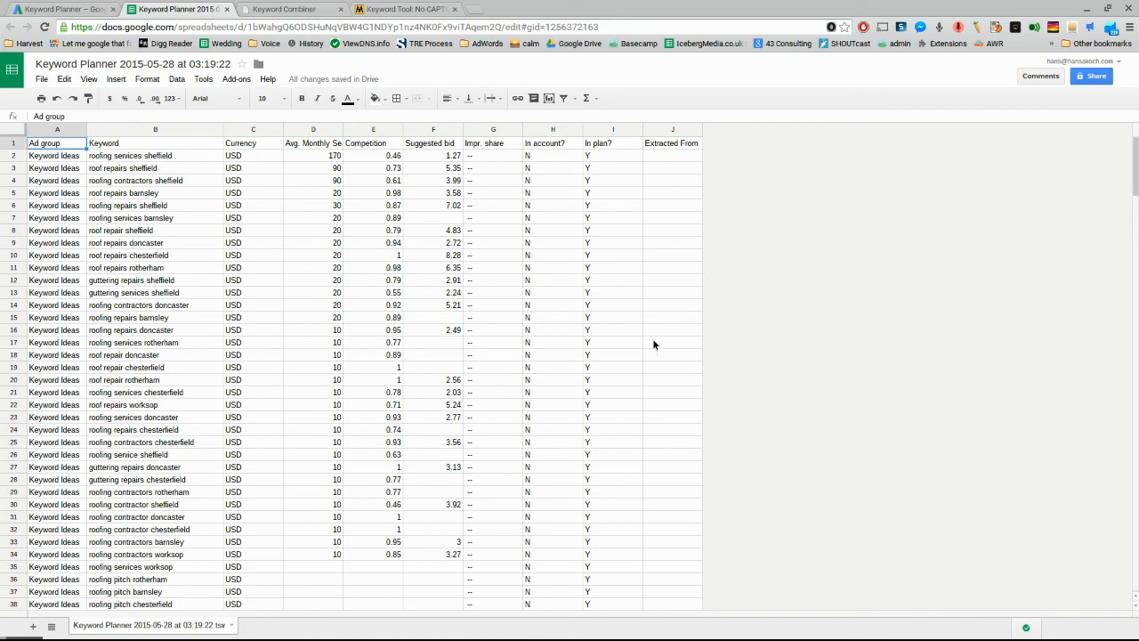